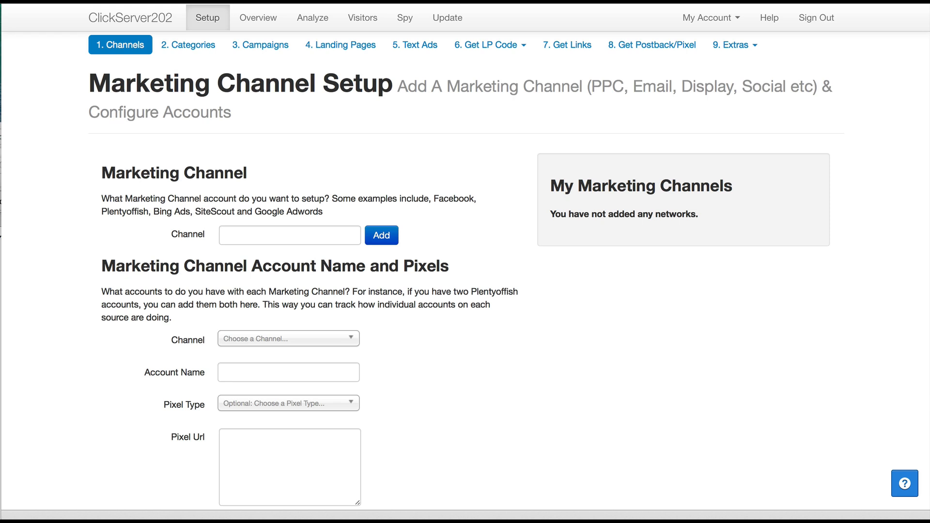
pyautogui.moveTo(335, 141)
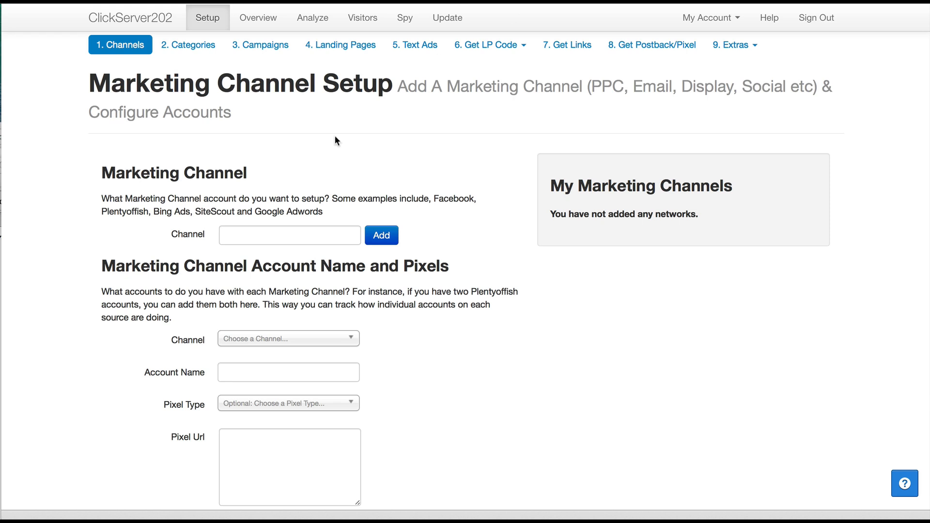
# Enter '7Search' as the channel name under Marketing Channel and add it.
pyautogui.click(284, 235)
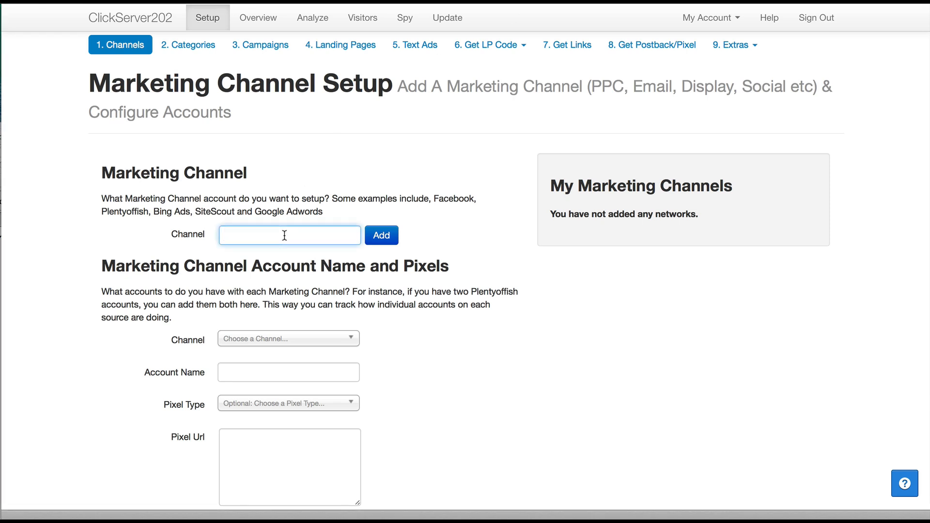
pyautogui.write('7')
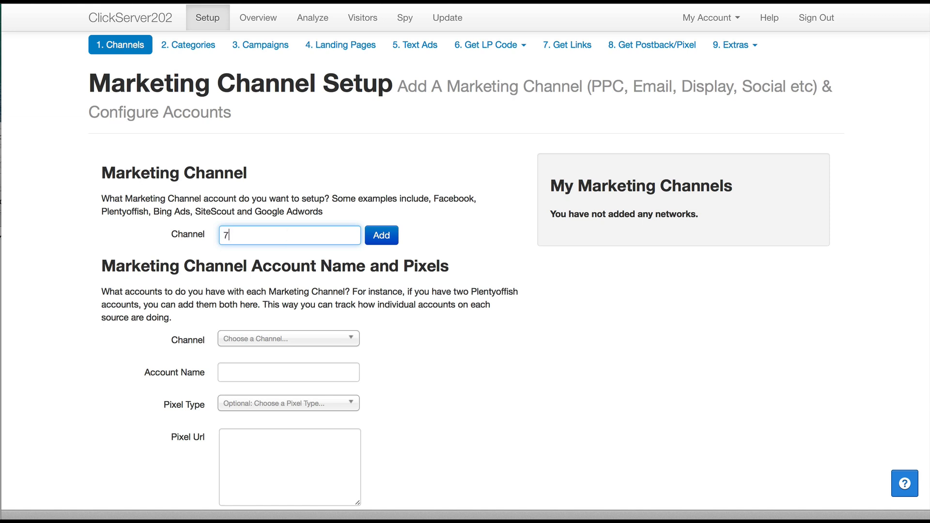
pyautogui.write('Search')
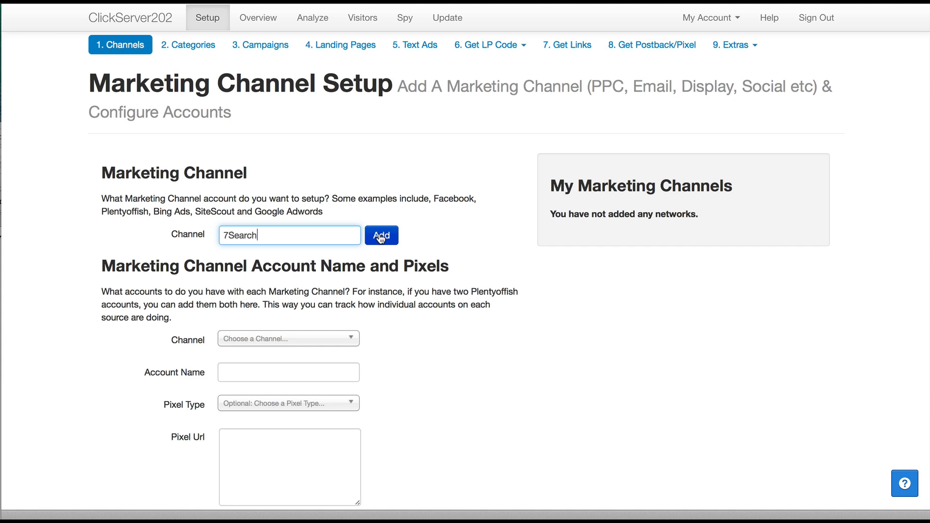
pyautogui.click(381, 235)
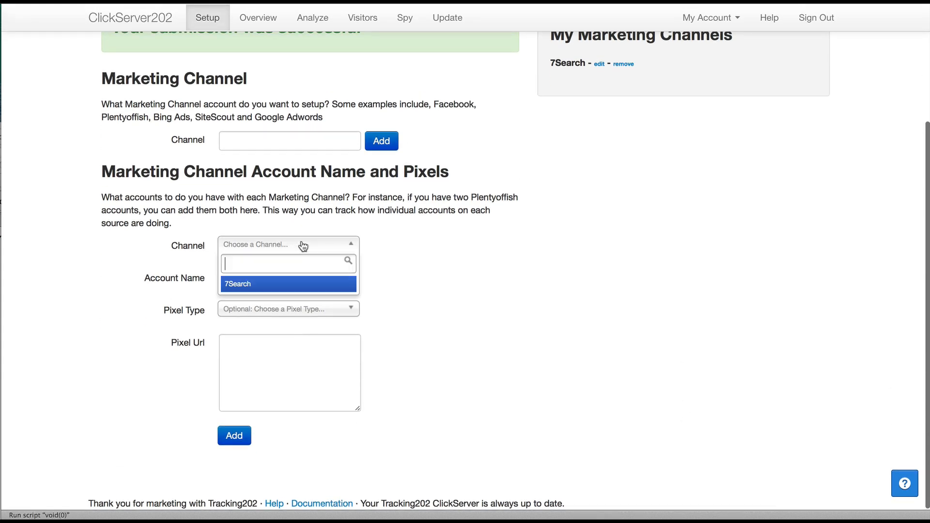
# Fill the account form with channel 7Search, account name 'Main' and pixel type Image.
pyautogui.click(238, 284)
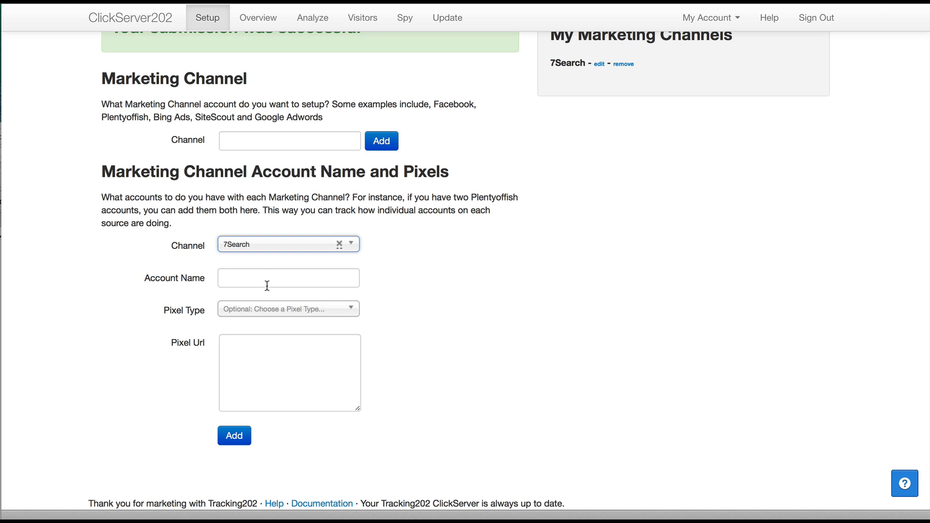
pyautogui.click(289, 278)
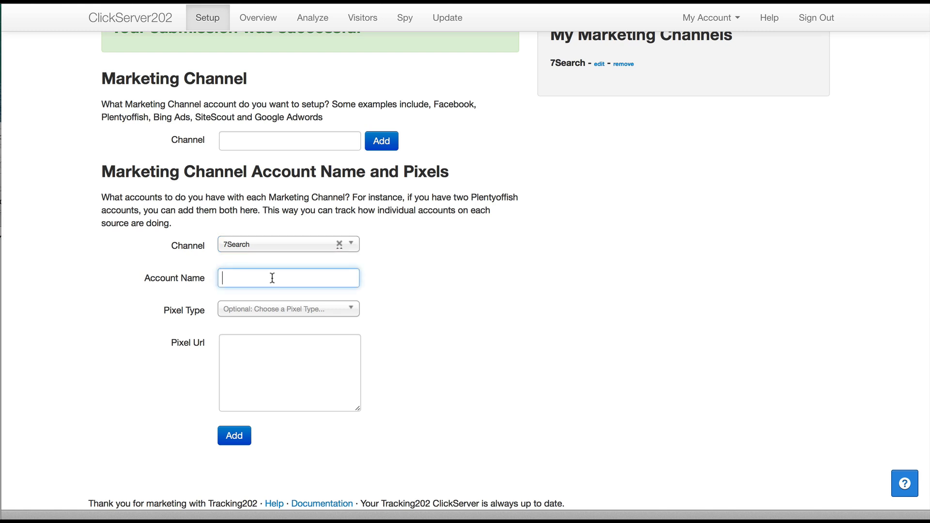
pyautogui.write('Main')
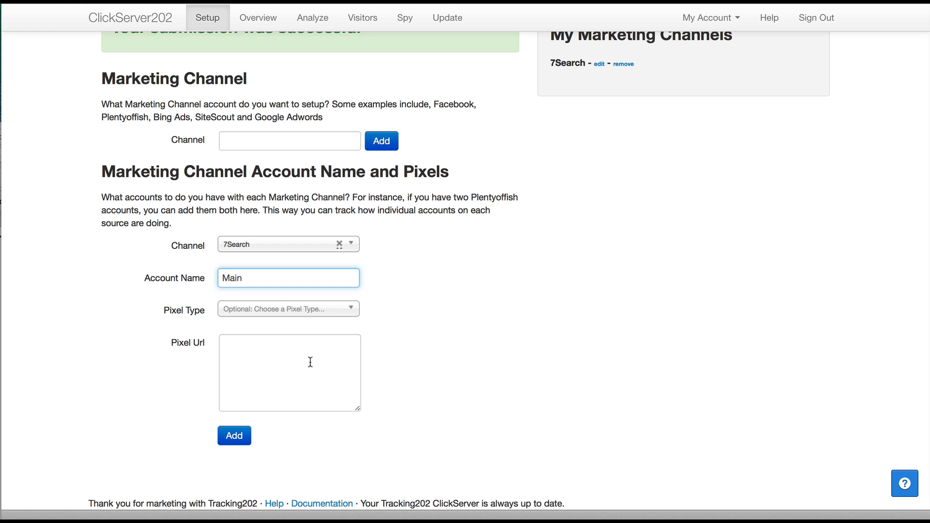
pyautogui.click(310, 362)
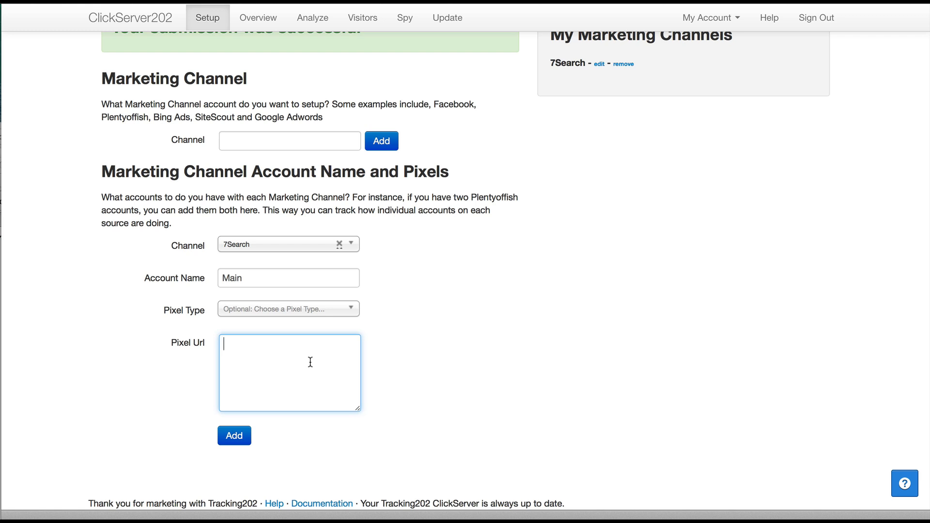
pyautogui.click(288, 309)
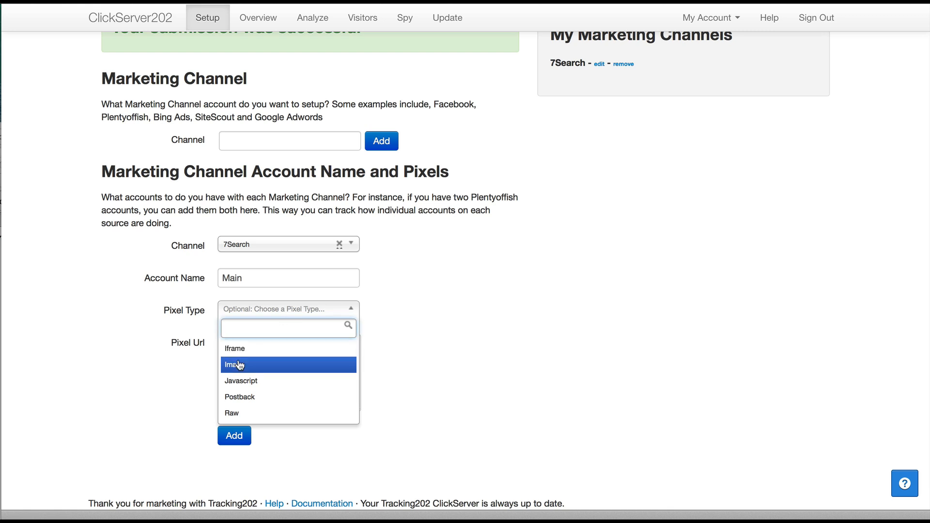
pyautogui.click(235, 365)
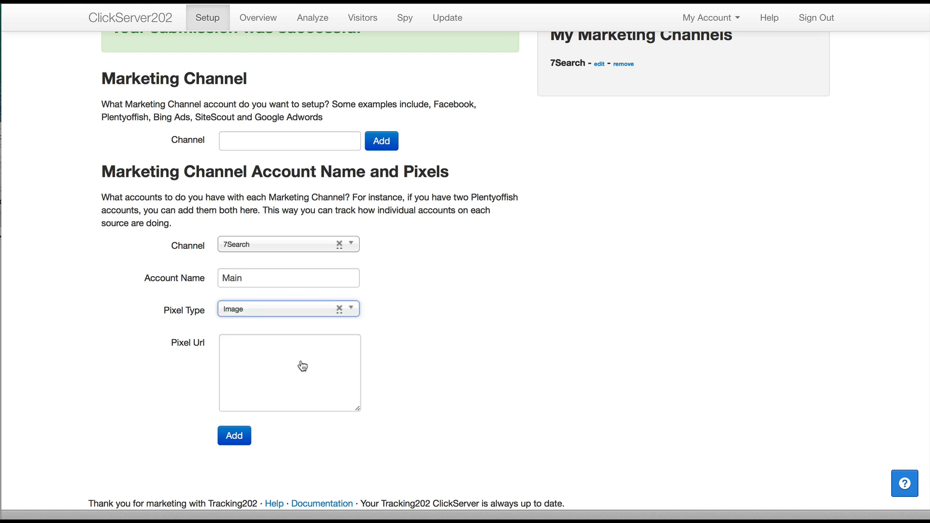
pyautogui.click(289, 371)
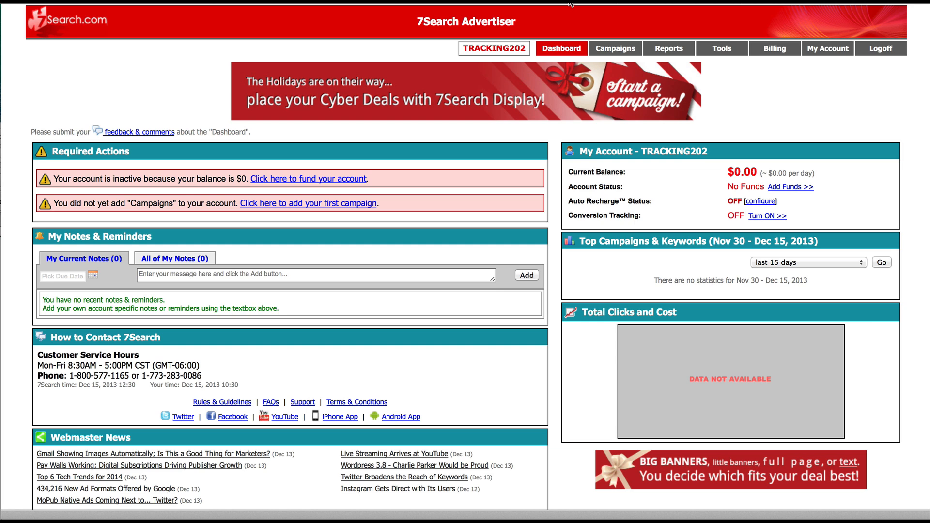
pyautogui.moveTo(757, 219)
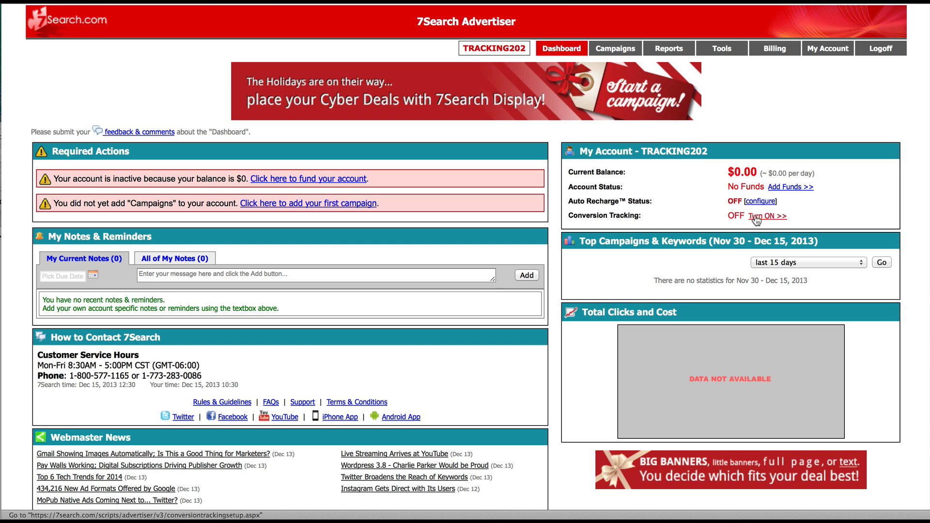
# Turn on Conversion Tracking and begin its setup to reveal the conversion code.
pyautogui.click(768, 216)
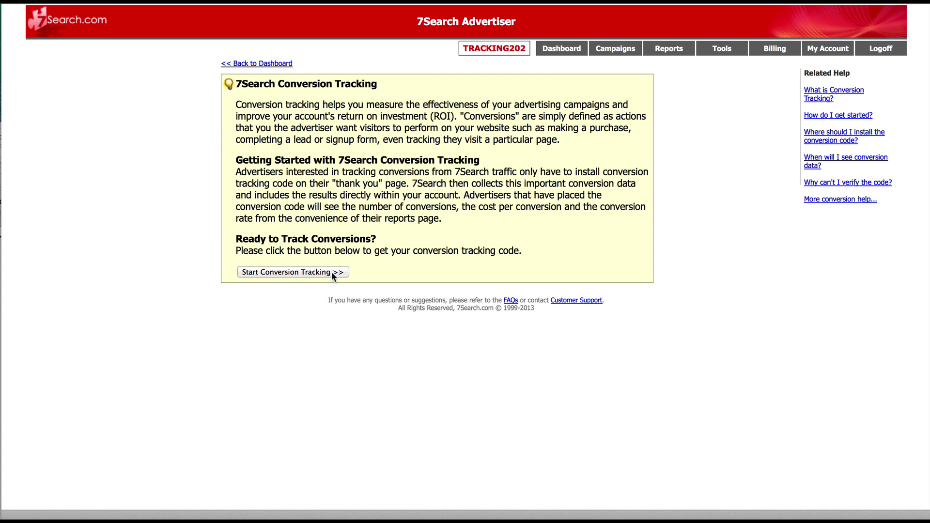
pyautogui.click(293, 272)
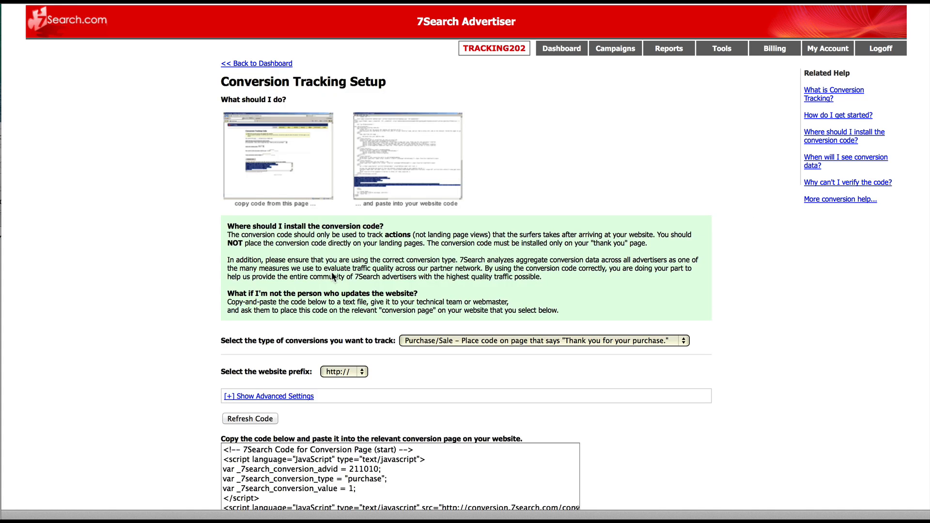
pyautogui.scroll(-3)
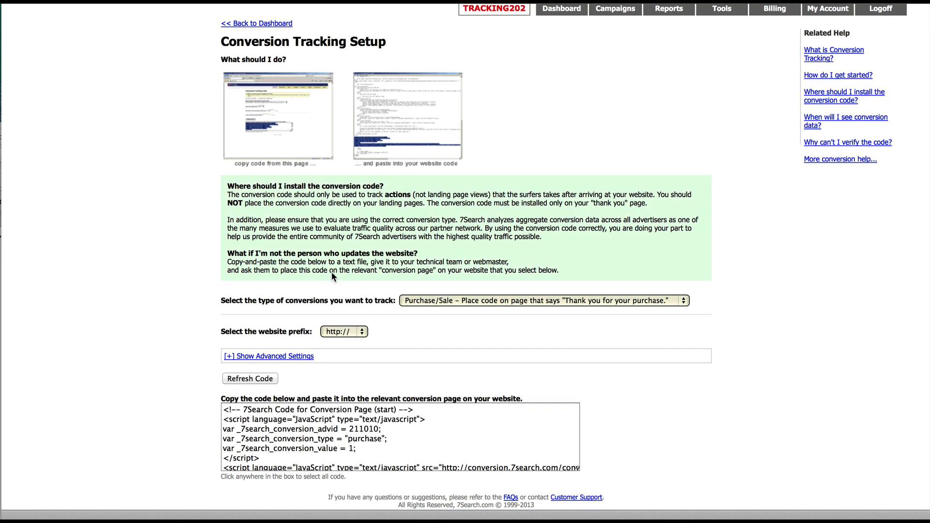
pyautogui.moveTo(402, 335)
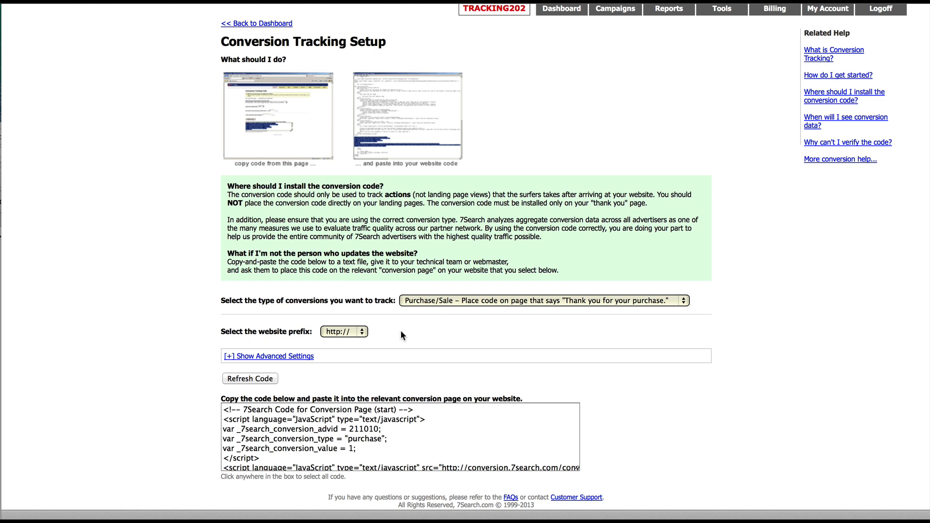
pyautogui.moveTo(473, 307)
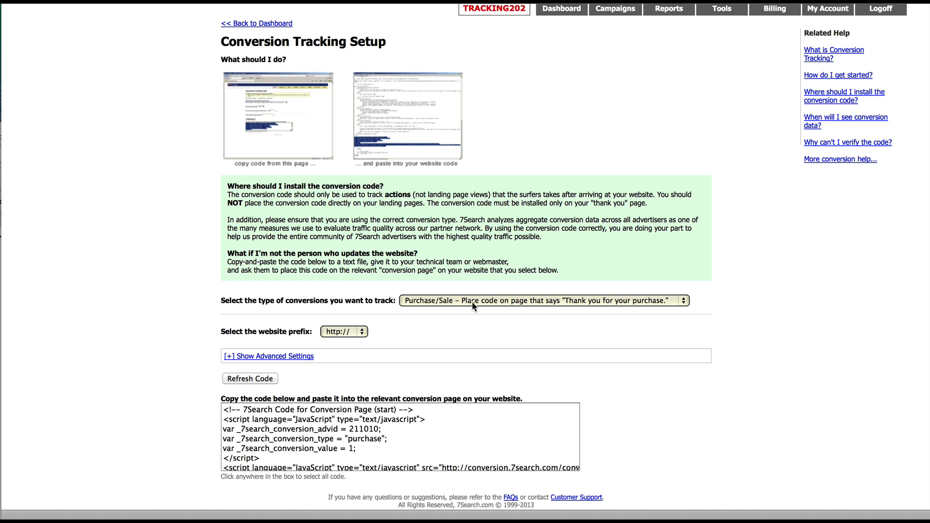
pyautogui.click(539, 300)
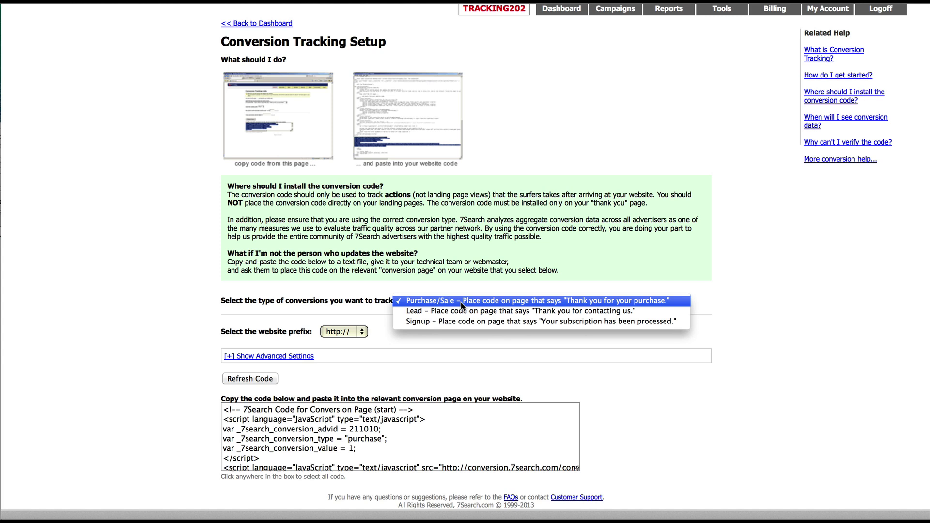
pyautogui.moveTo(440, 326)
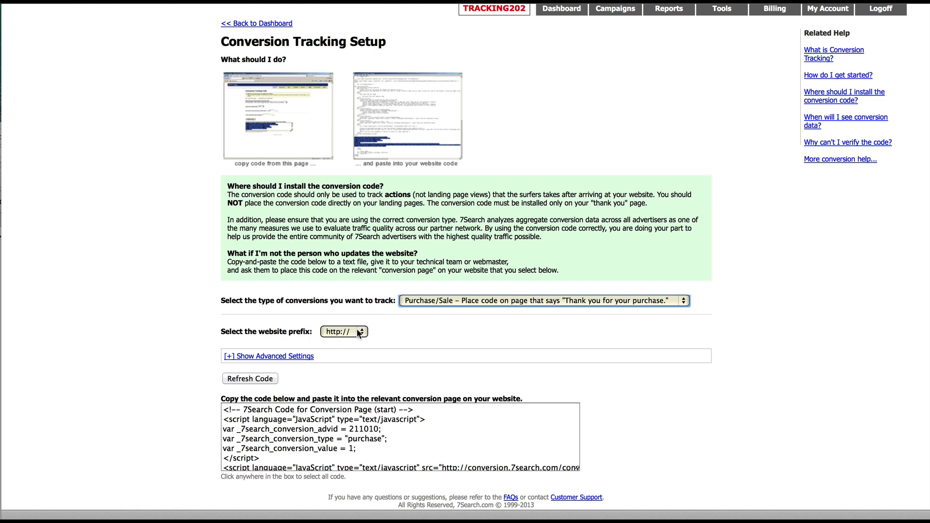
pyautogui.click(344, 331)
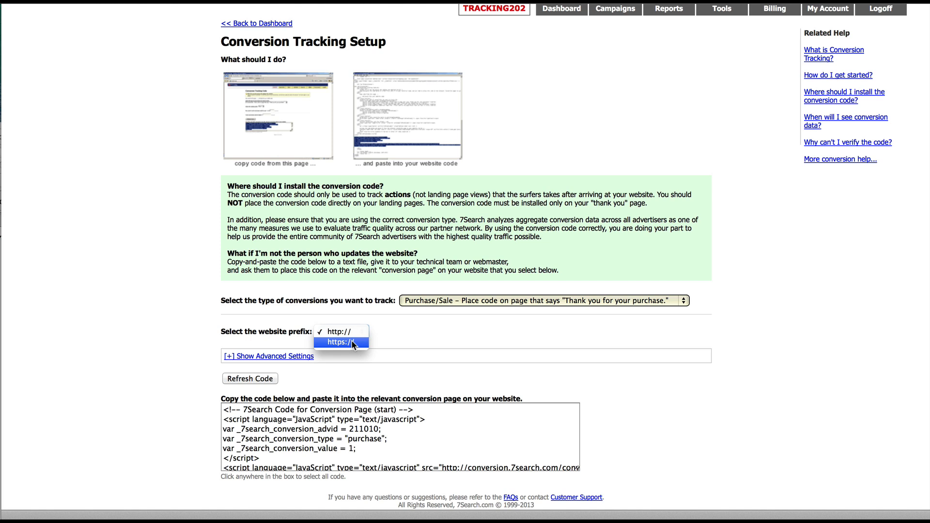
pyautogui.moveTo(350, 343)
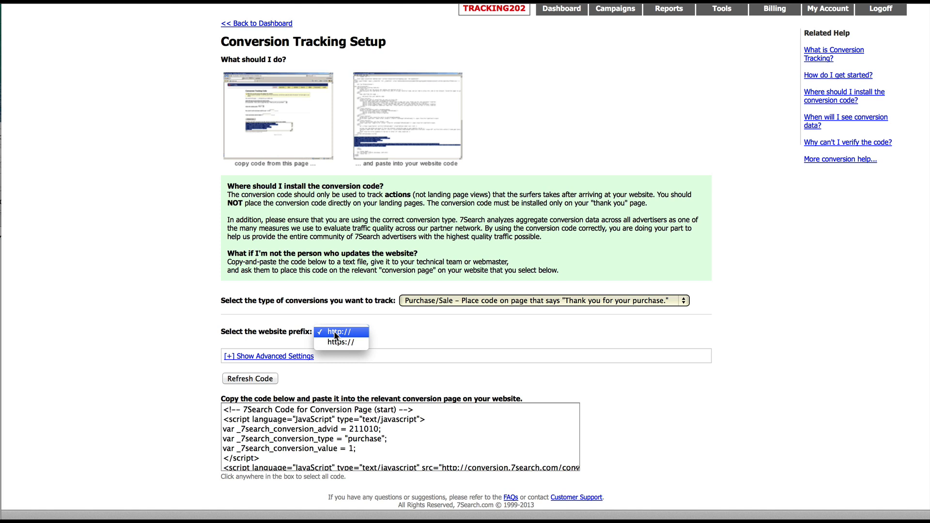
pyautogui.click(337, 331)
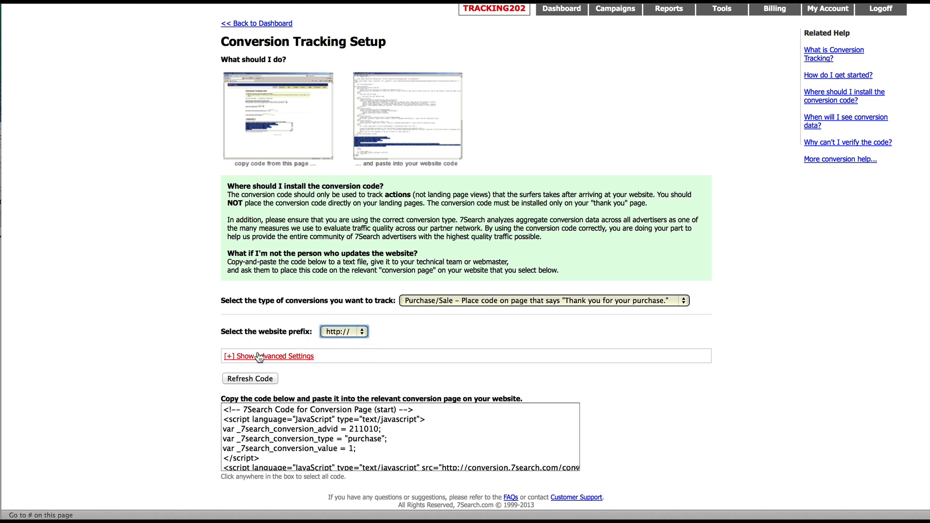
# Show the advanced conversion settings, then select the entire purchase conversion code snippet.
pyautogui.click(263, 356)
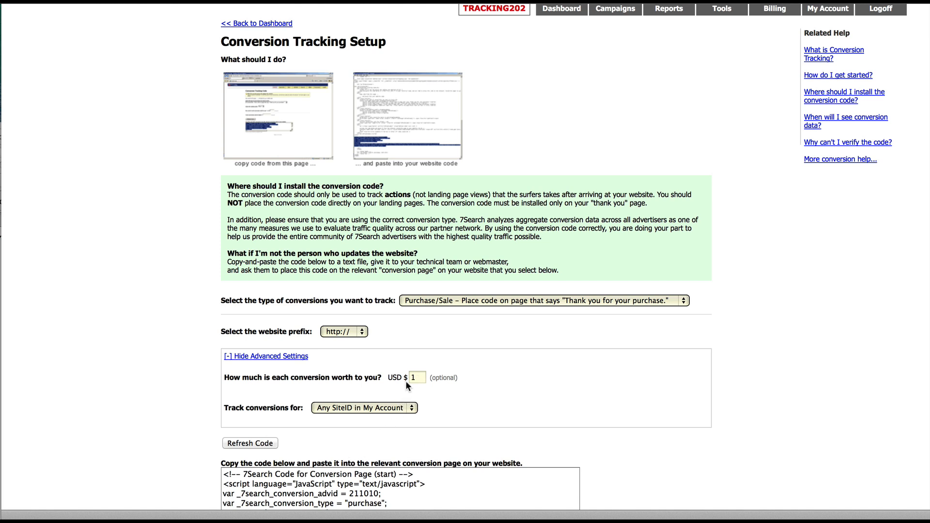
pyautogui.click(363, 408)
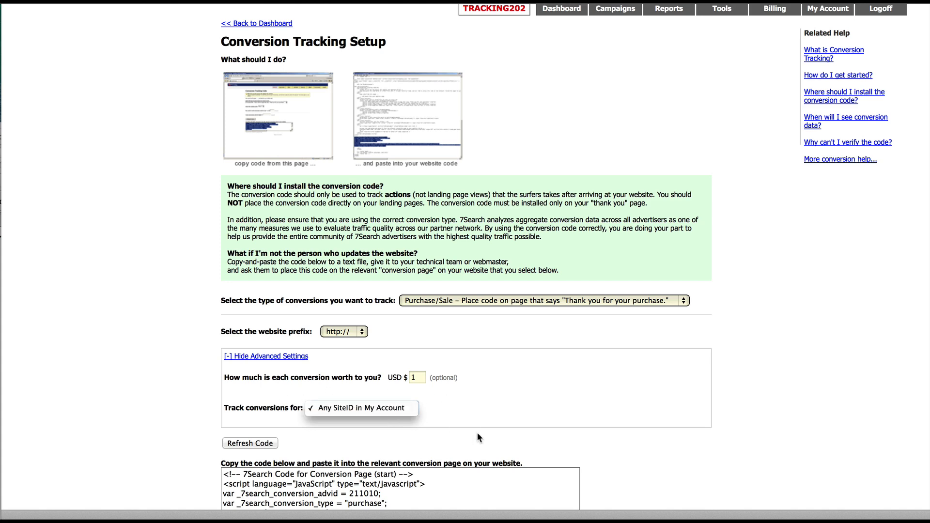
pyautogui.scroll(-3)
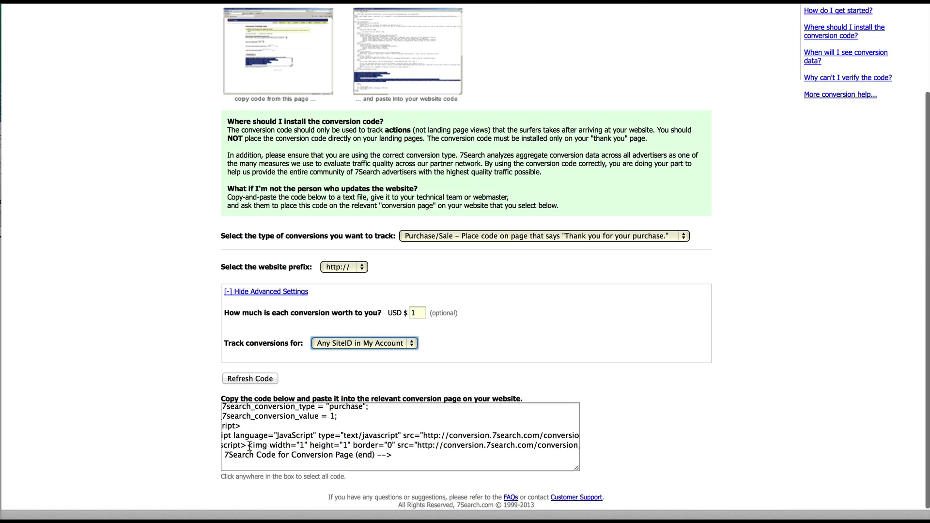
pyautogui.moveTo(295, 450)
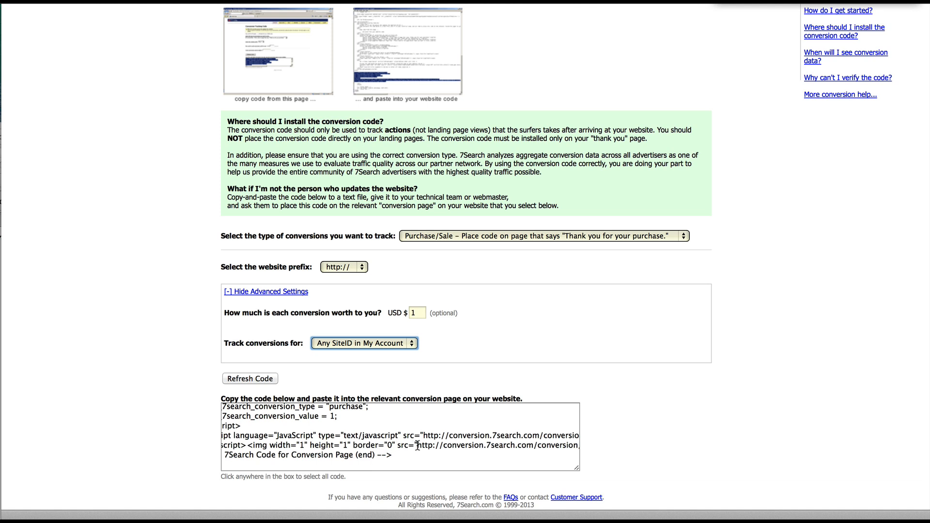
pyautogui.click(418, 446)
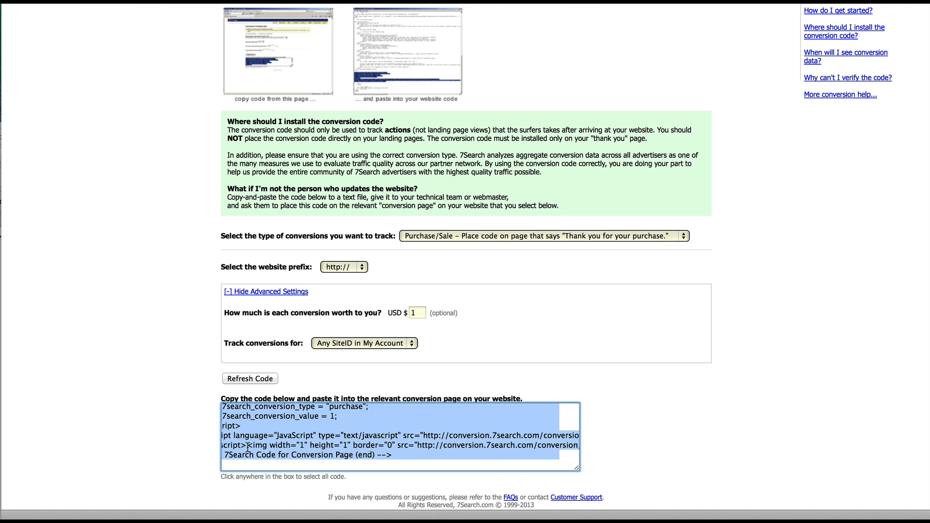
pyautogui.moveTo(590, 503)
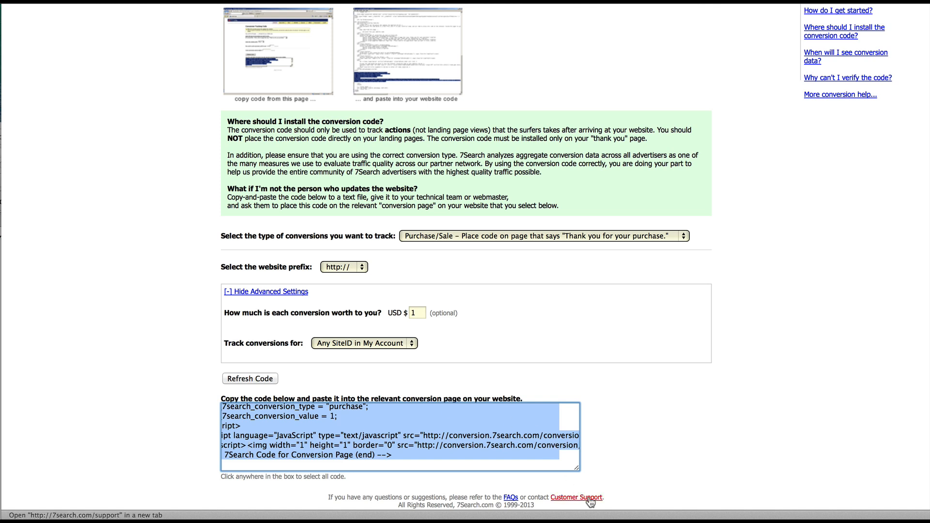
pyautogui.moveTo(624, 466)
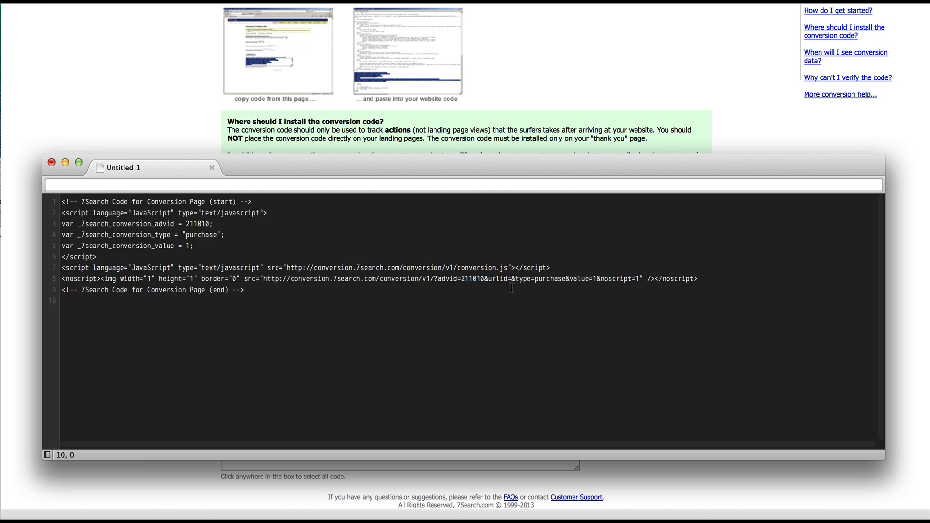
pyautogui.moveTo(336, 364)
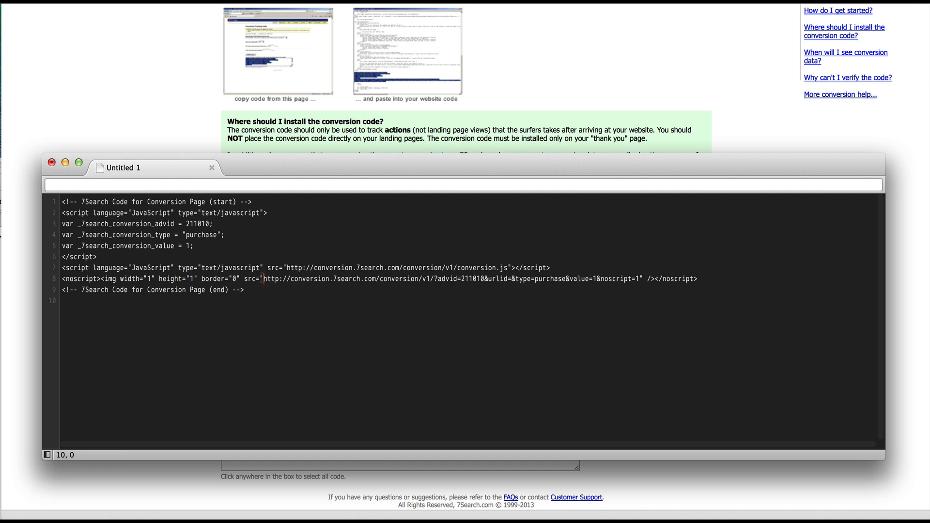
# Select the image pixel URL from the pasted conversion code.
pyautogui.moveTo(267, 279); pyautogui.dragTo(639, 279)
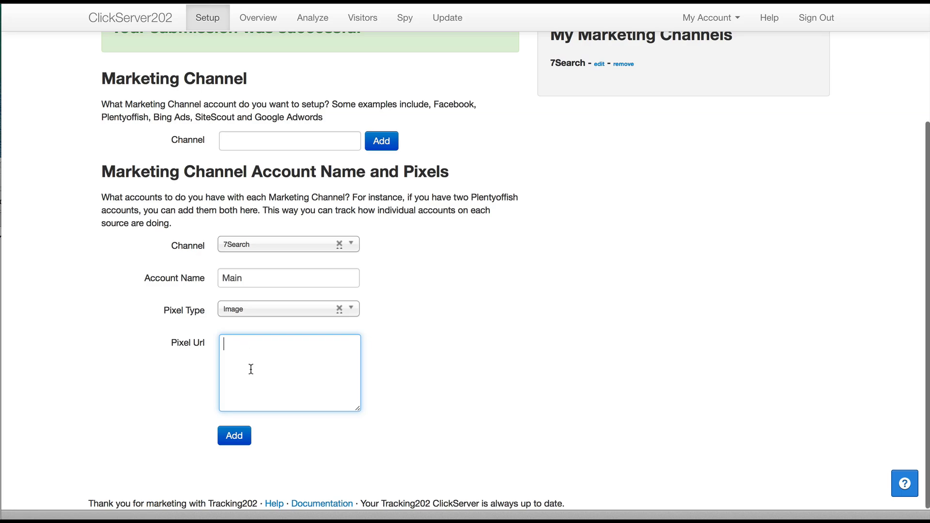
# Paste the 7Search conversion URL as Pixel Url, keep Image type, and add Main.
pyautogui.write('http://conversion.7search.com/conversion/v1/?advid=211010&urlid=&type=purchase&value=1&noscript=1')
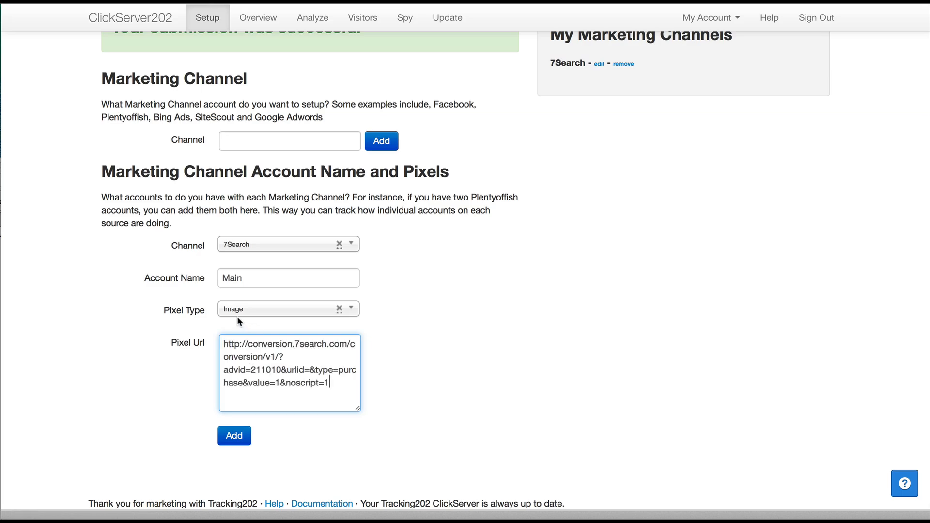
pyautogui.click(288, 309)
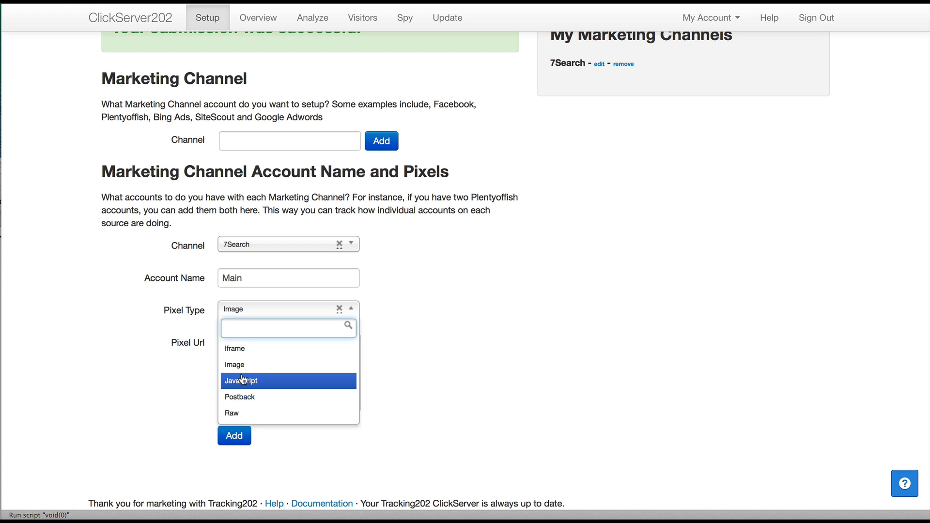
pyautogui.click(235, 364)
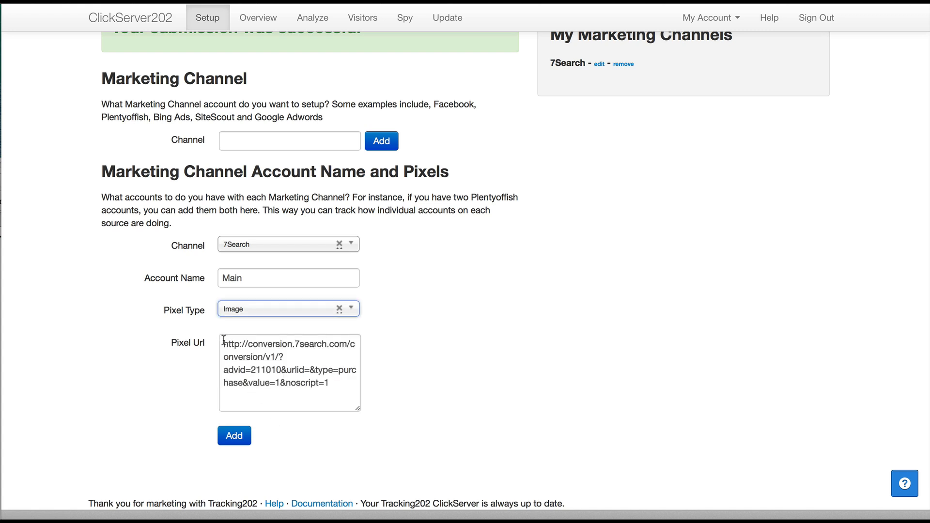
pyautogui.moveTo(269, 395)
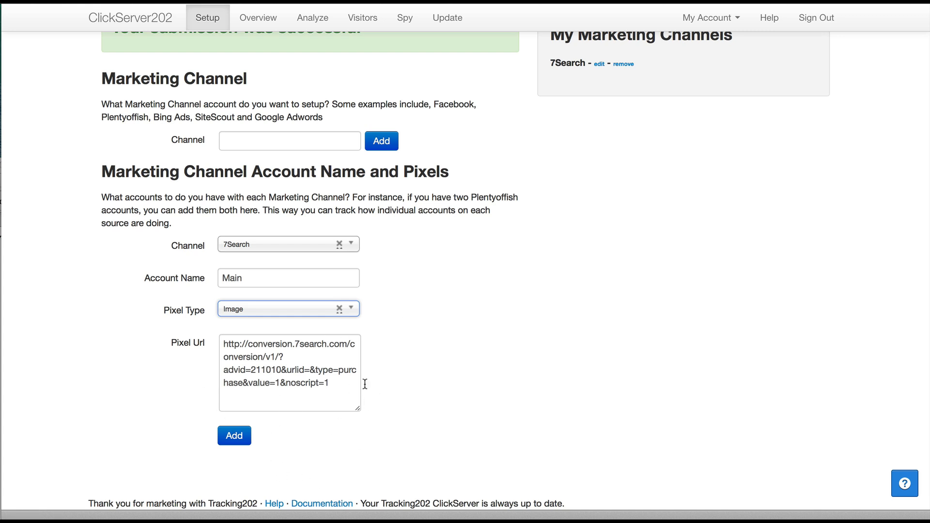
pyautogui.moveTo(307, 457)
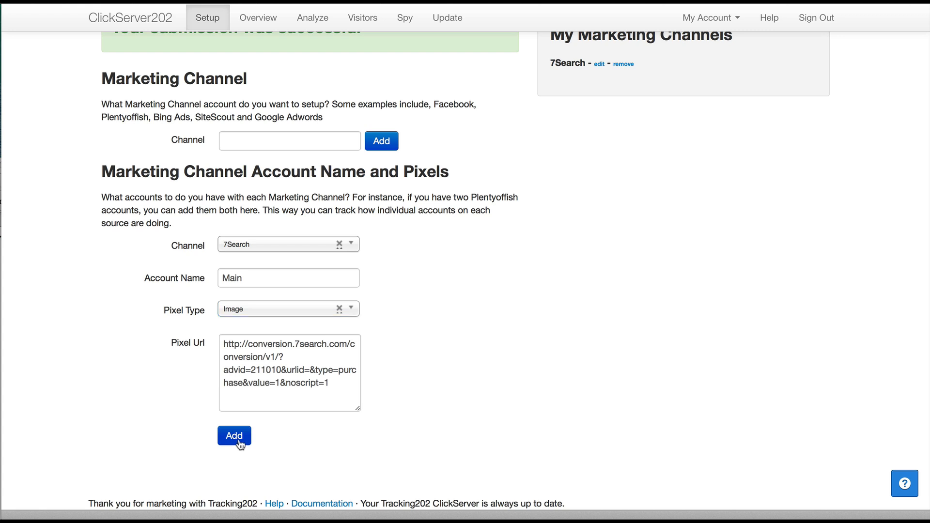
pyautogui.click(234, 436)
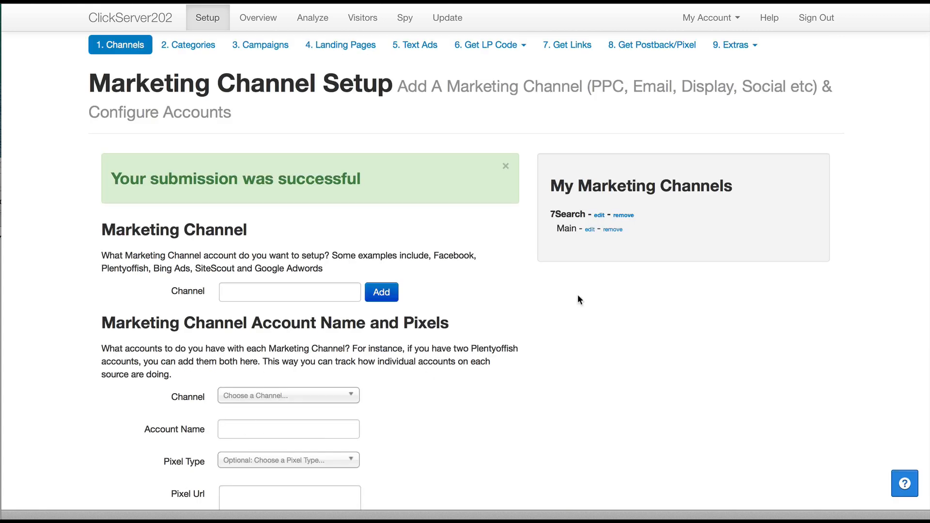
pyautogui.moveTo(586, 409)
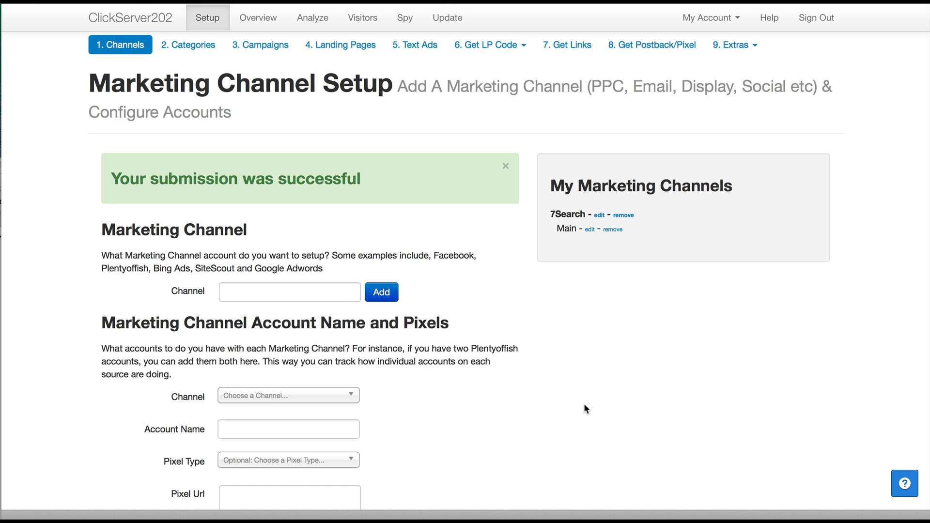
pyautogui.moveTo(261, 51)
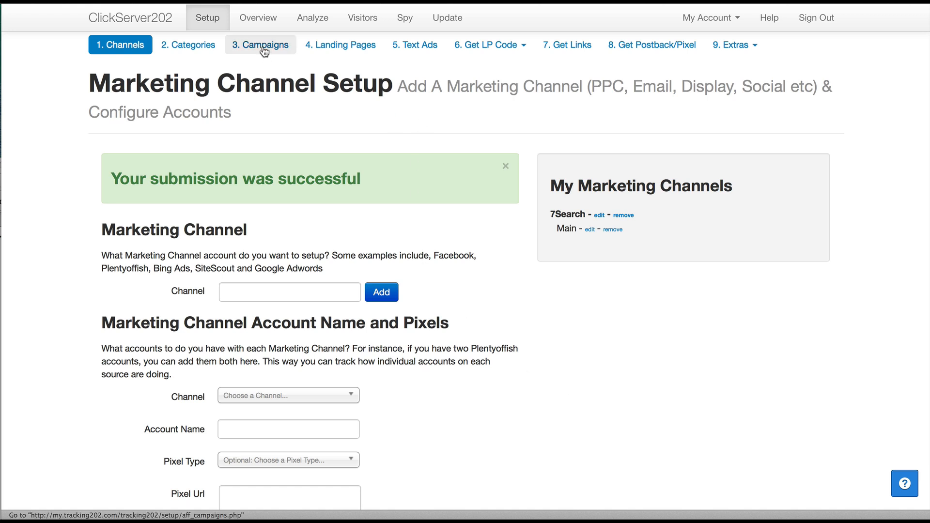
# In the tracking link generator, pick the Insurance Lead Gen campaign with Direct Linking.
pyautogui.click(260, 45)
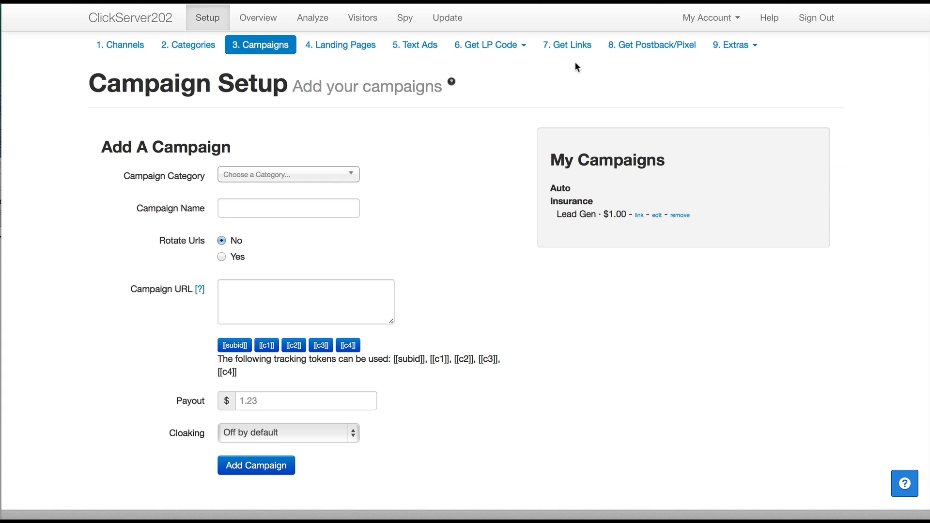
pyautogui.moveTo(568, 45)
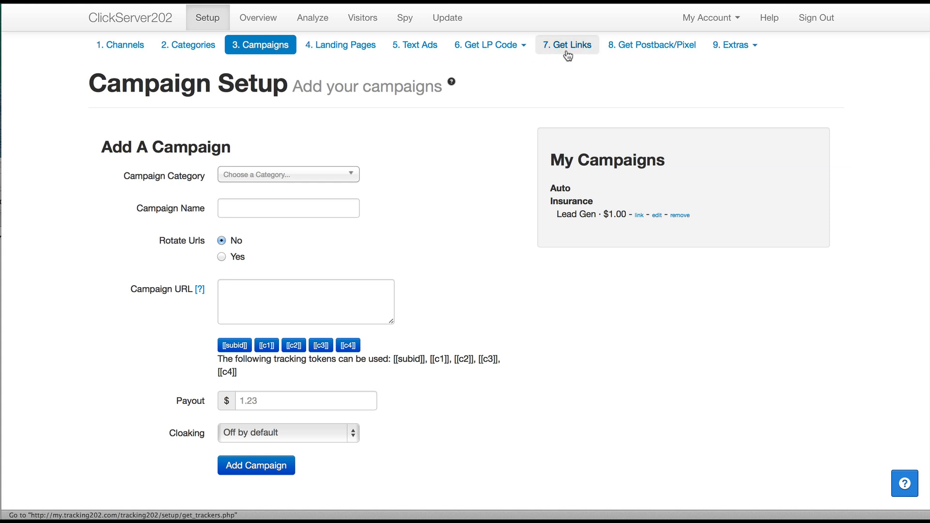
pyautogui.click(566, 44)
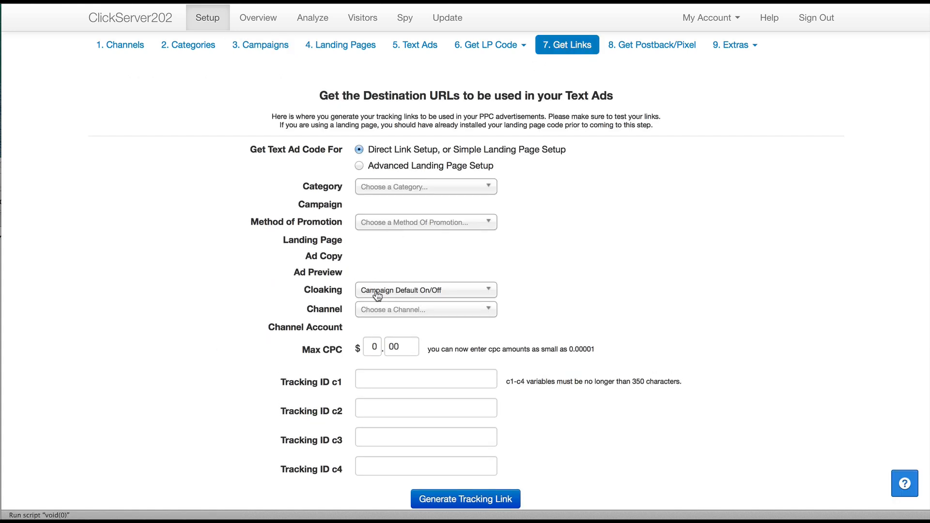
pyautogui.click(426, 186)
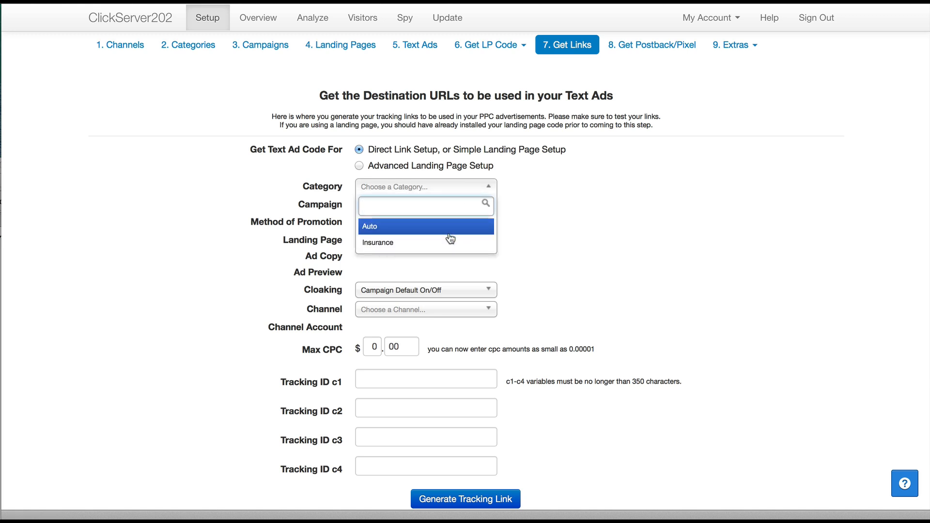
pyautogui.click(378, 243)
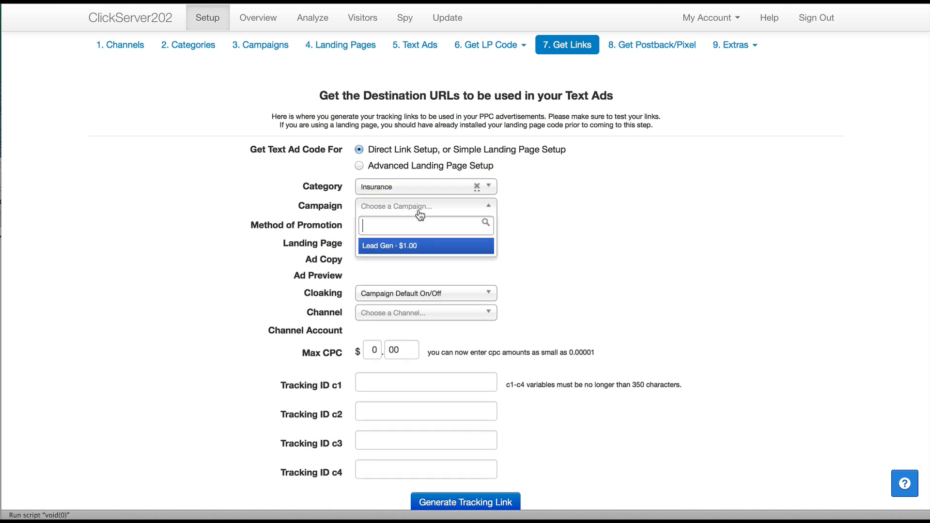
pyautogui.click(387, 245)
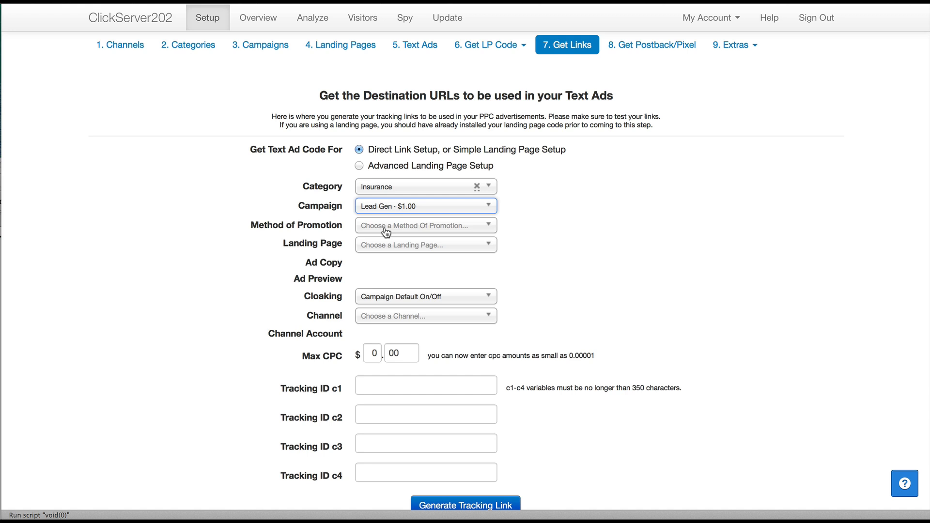
pyautogui.click(425, 225)
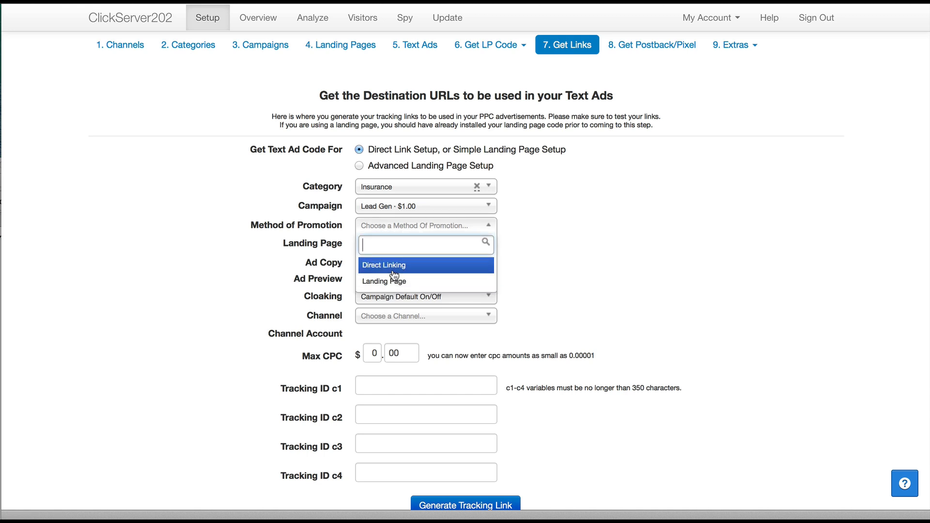
pyautogui.click(384, 265)
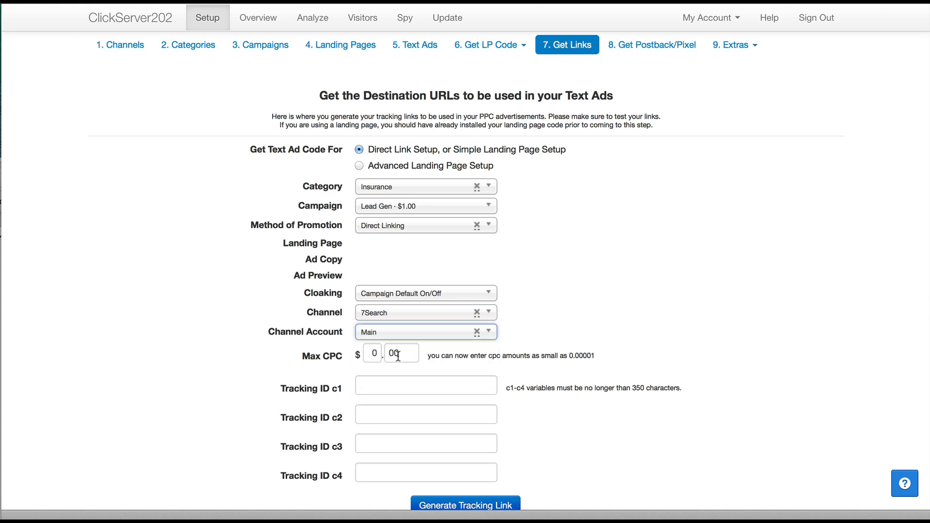
# Set Max CPC to 1 cent ($0.1) and generate the tracking link.
pyautogui.write('1')
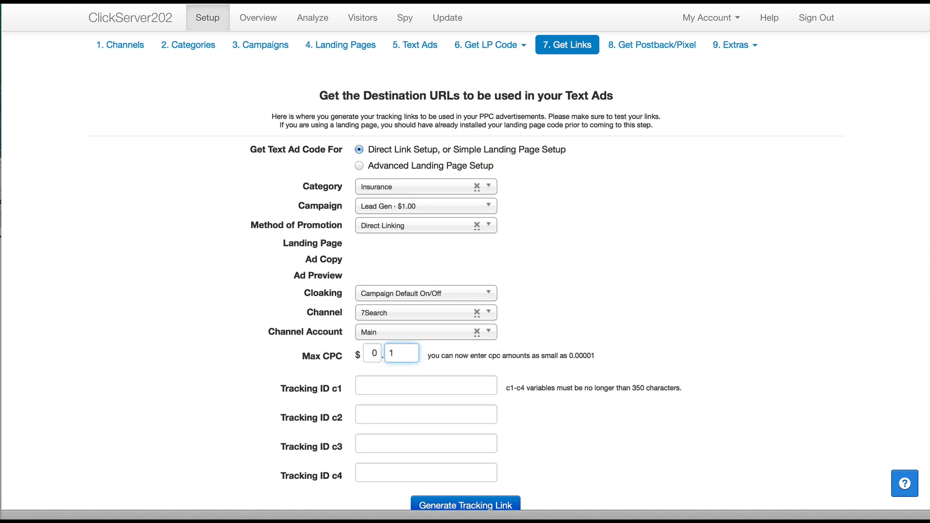
pyautogui.scroll(-3)
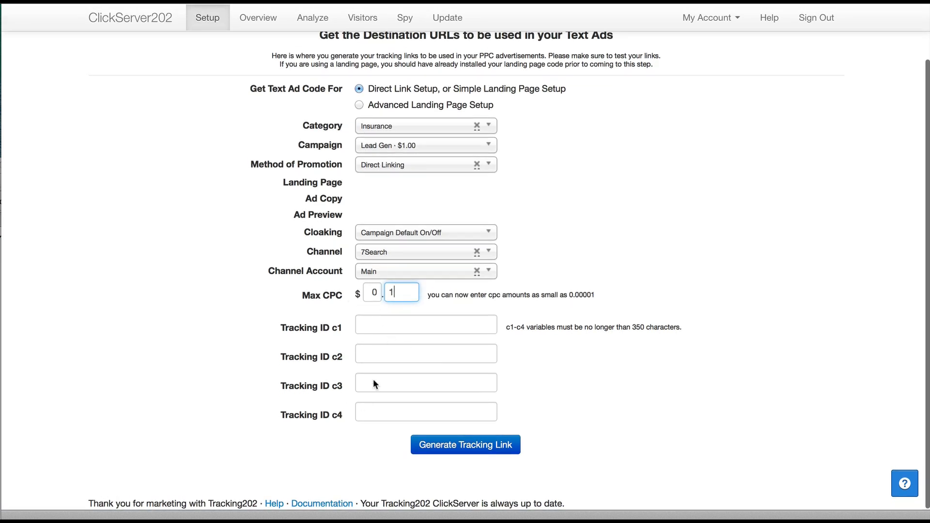
pyautogui.moveTo(493, 447)
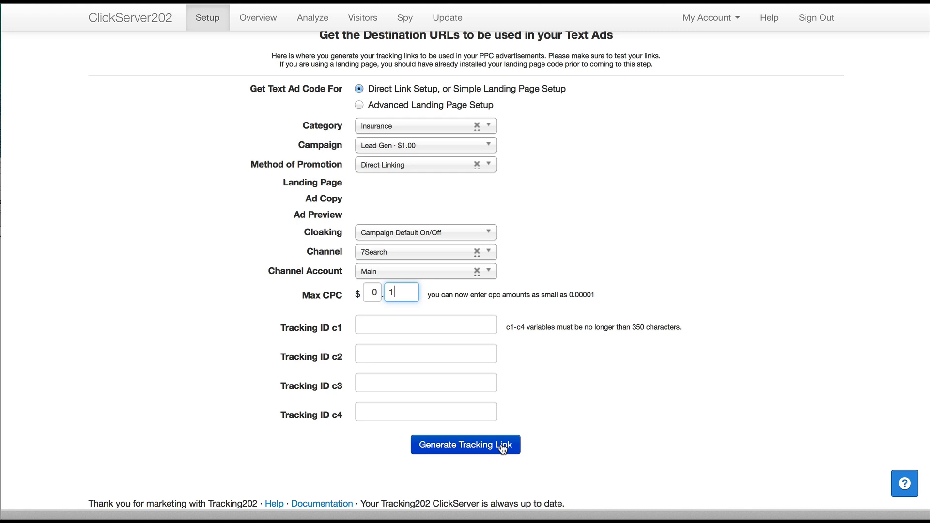
pyautogui.click(465, 445)
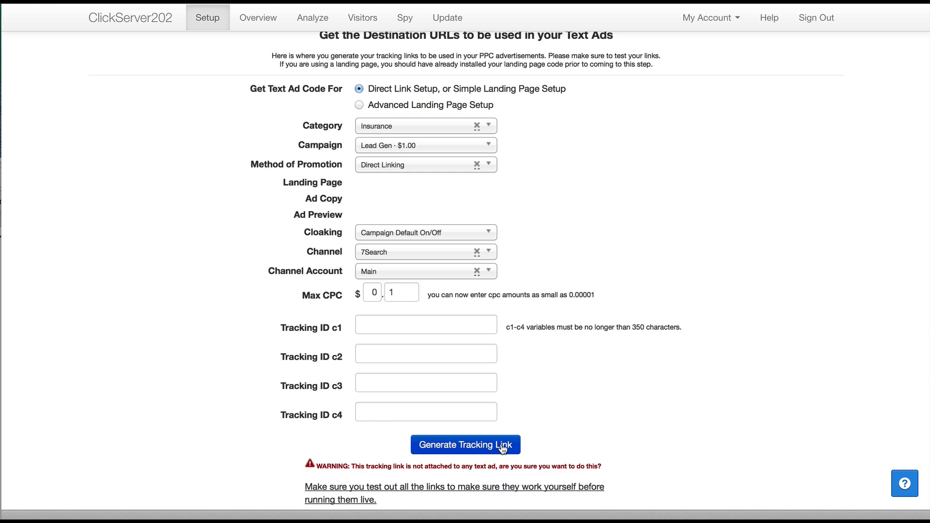
# Select the whole generated click202.com direct-link tracking URL.
pyautogui.click(466, 445)
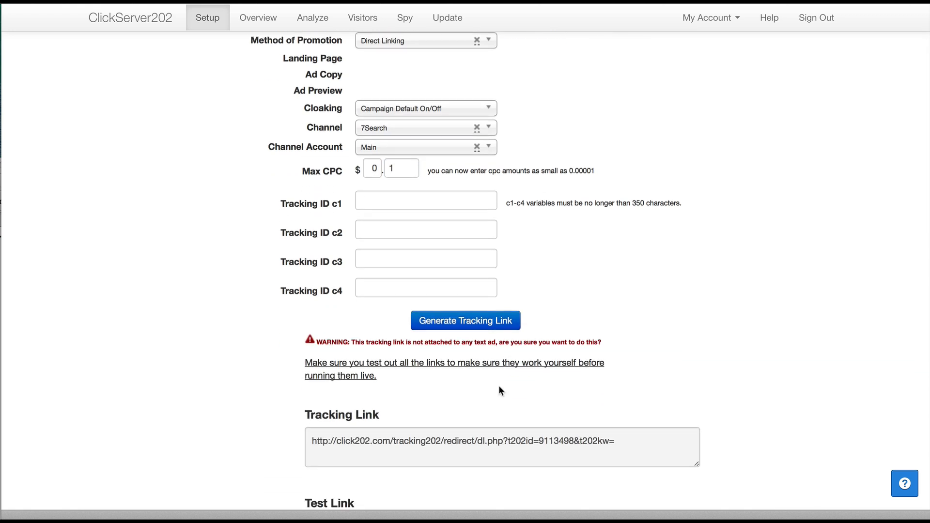
pyautogui.tripleClick(463, 441)
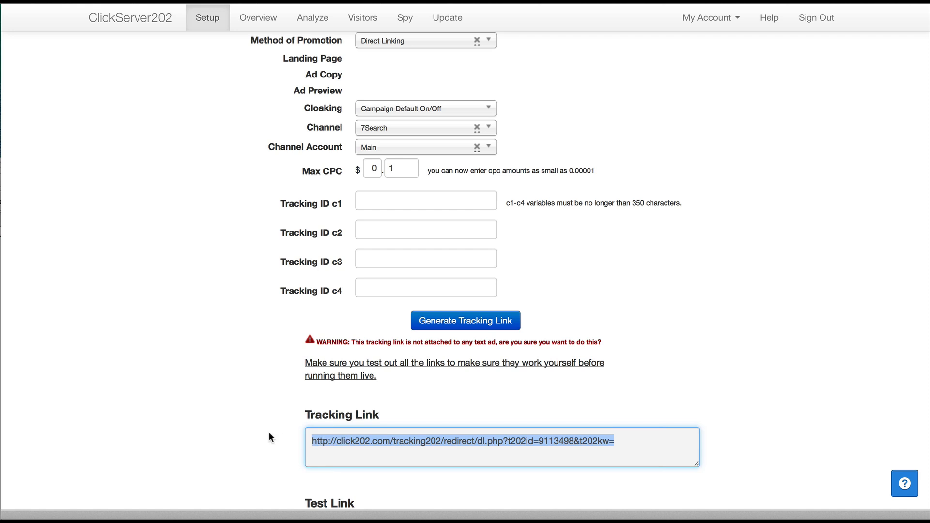
pyautogui.moveTo(584, 427)
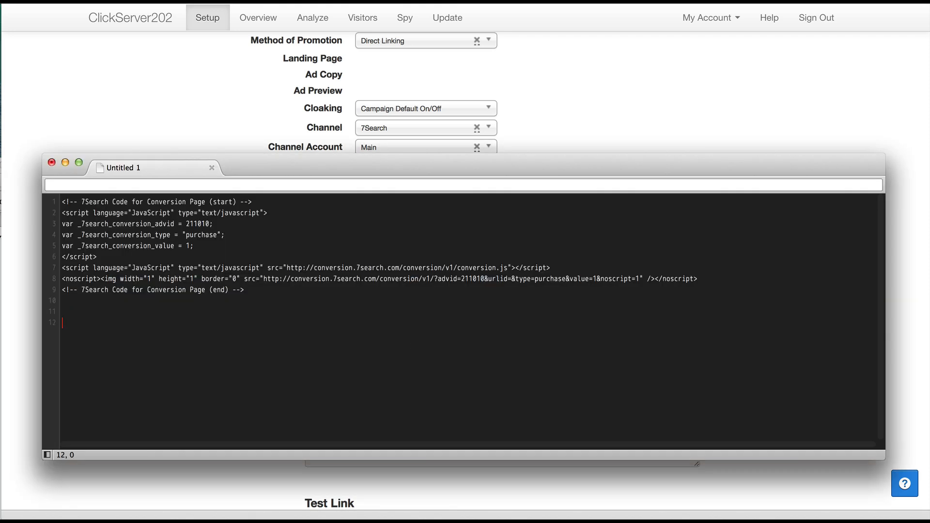
# Paste the click202.com tracking link on a new line below the conversion code.
pyautogui.write('http://click202.com/tracking202/redirect/dl.php?t202id=9113498&t202kw=')
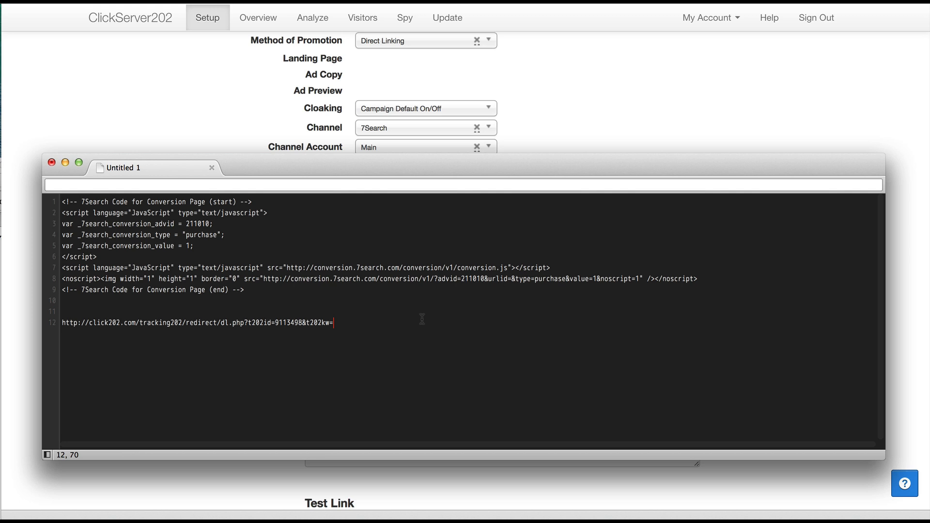
pyautogui.moveTo(510, 150)
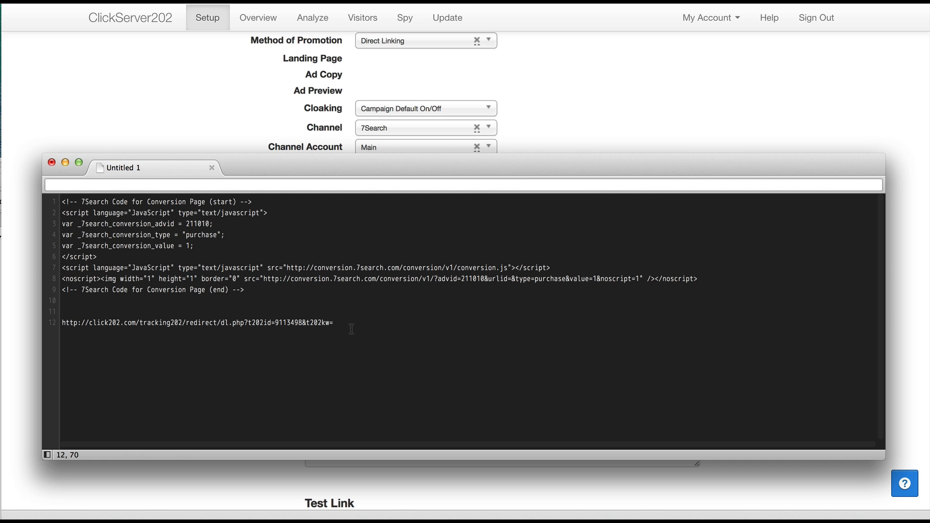
pyautogui.click(337, 323)
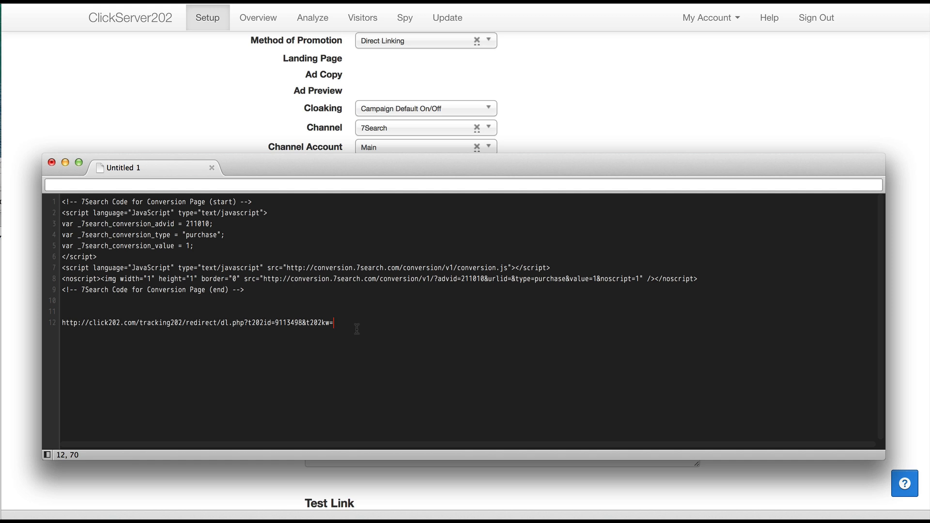
pyautogui.moveTo(581, 152)
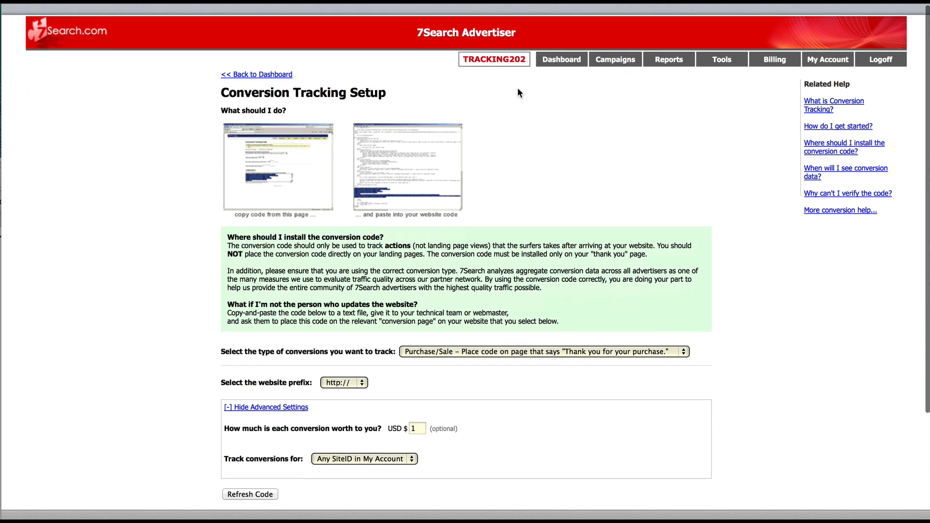
# Start the first 7Search campaign and append ###KEYWORD### to the saved tracking link.
pyautogui.click(615, 47)
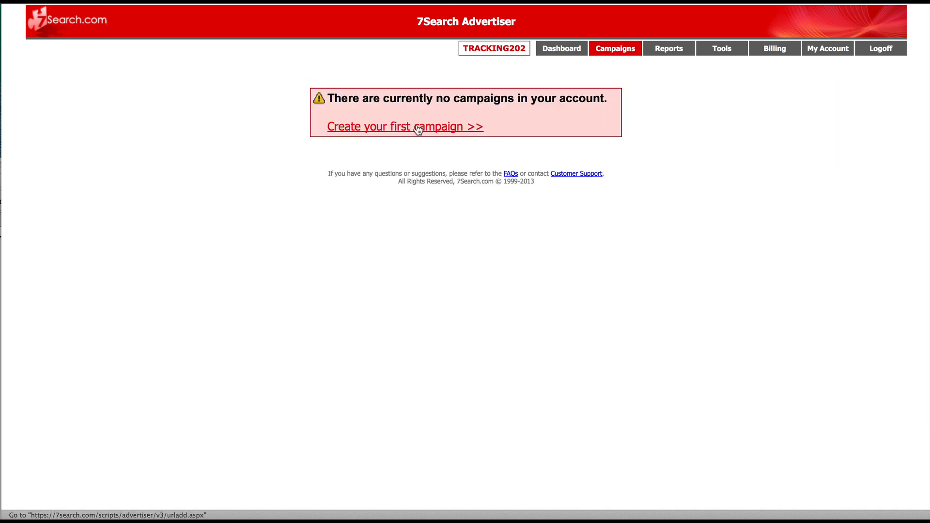
pyautogui.click(417, 127)
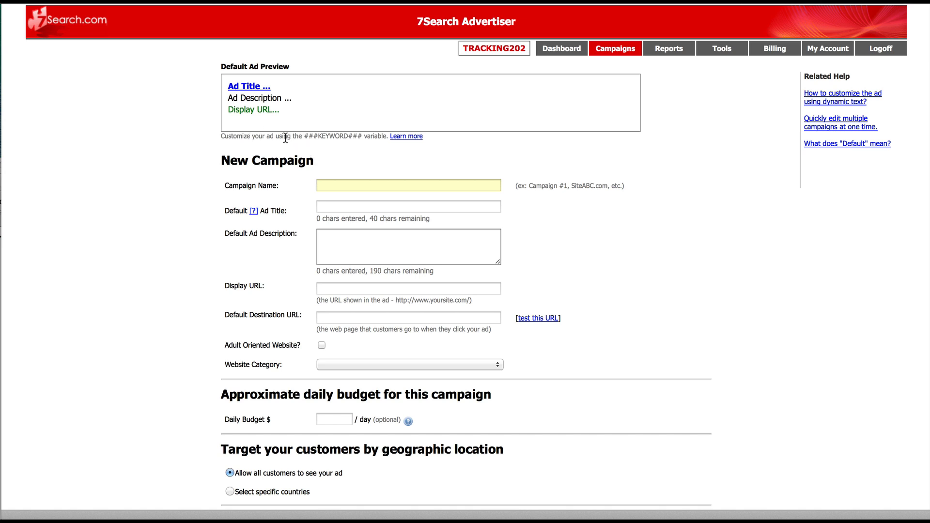
pyautogui.moveTo(304, 137)
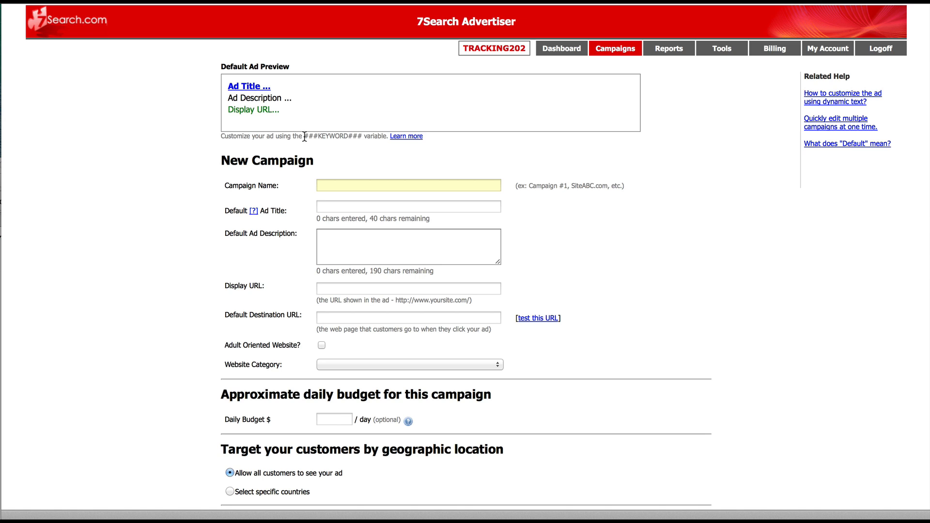
pyautogui.moveTo(303, 136); pyautogui.dragTo(383, 135)
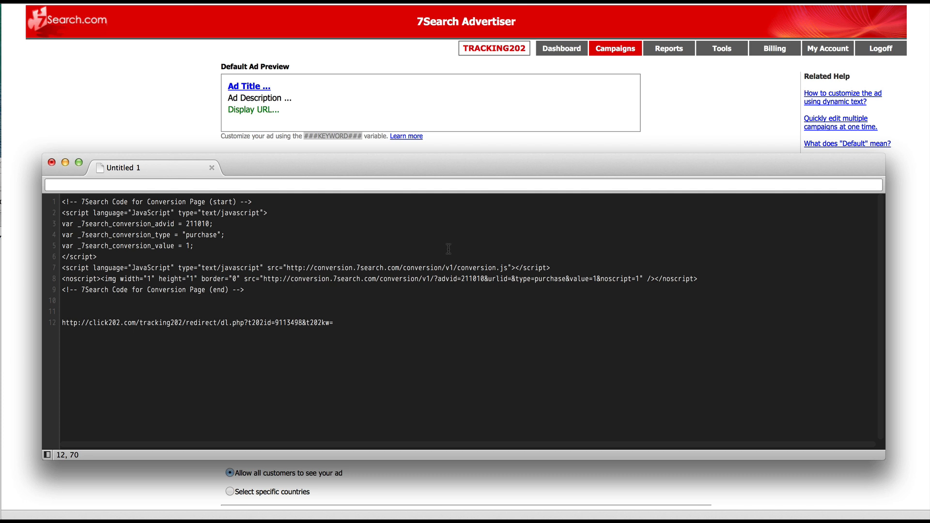
pyautogui.write('###KEYWORD###')
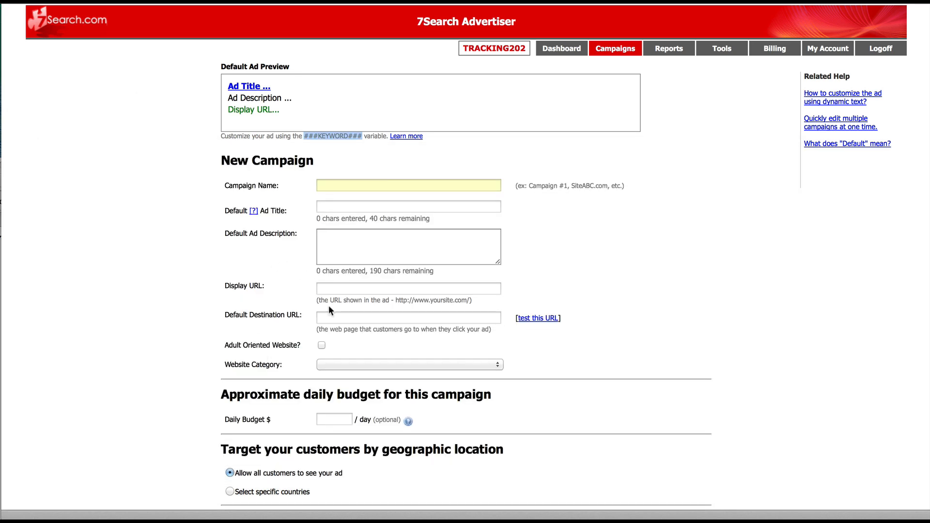
# Enter the click202 tracking link (t202id=9113498, t202kw=###KEYWORD###) as the default destination URL.
pyautogui.click(409, 317)
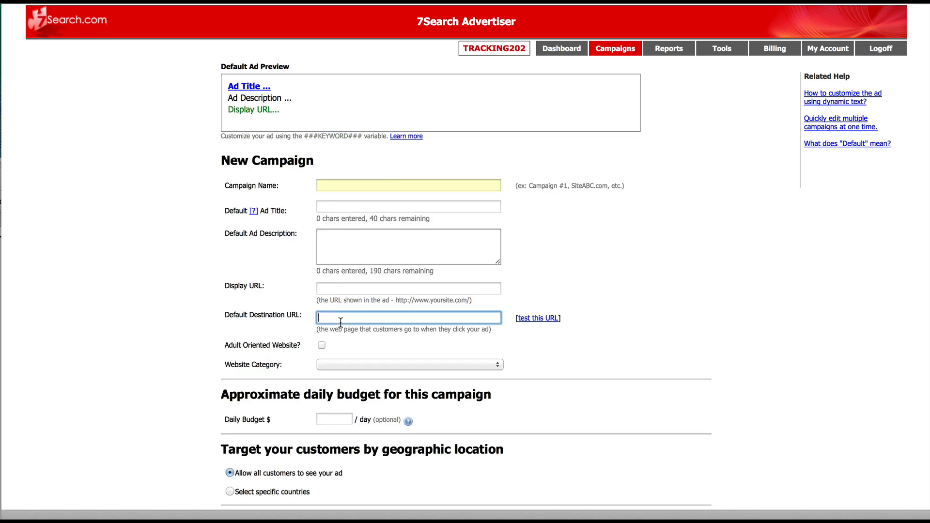
pyautogui.write('ct/dl.php?t202id=9113498&t202kw=###KEYWORD###')
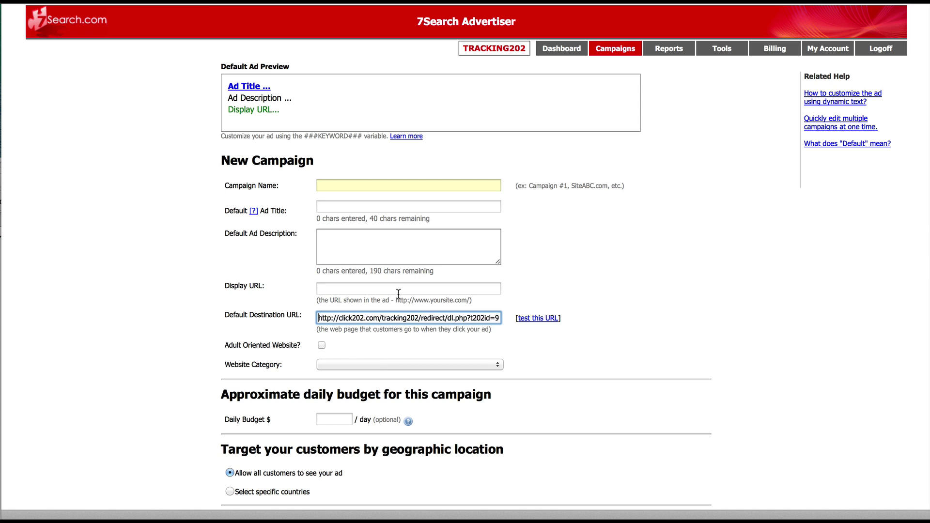
pyautogui.click(408, 288)
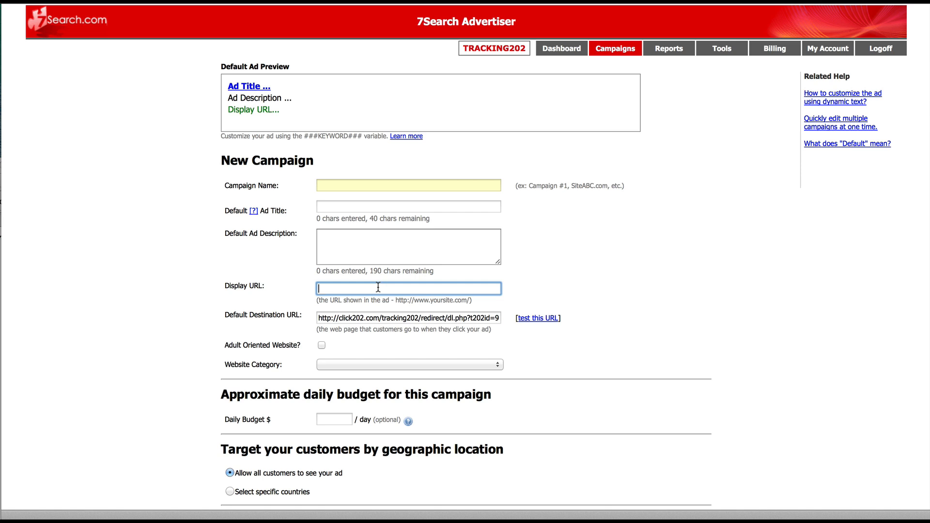
pyautogui.moveTo(369, 323)
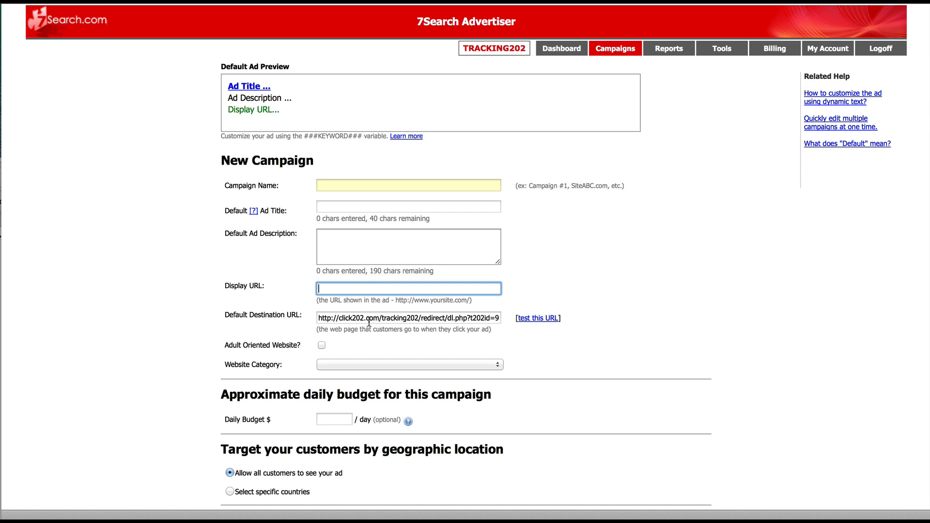
pyautogui.moveTo(500, 351)
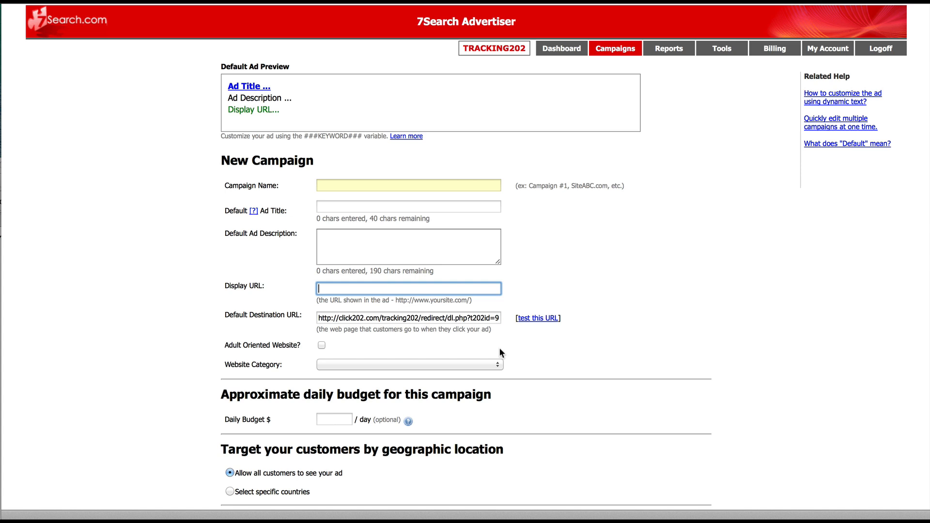
pyautogui.moveTo(500, 354)
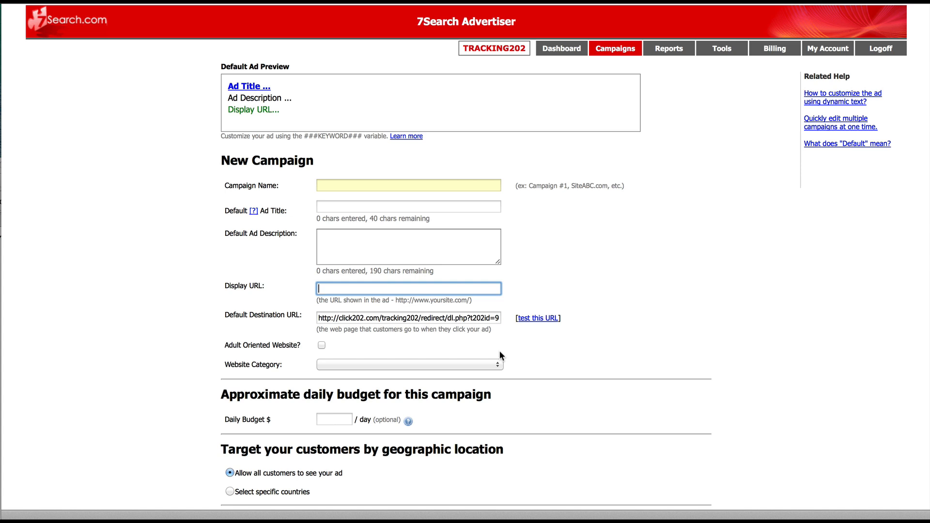